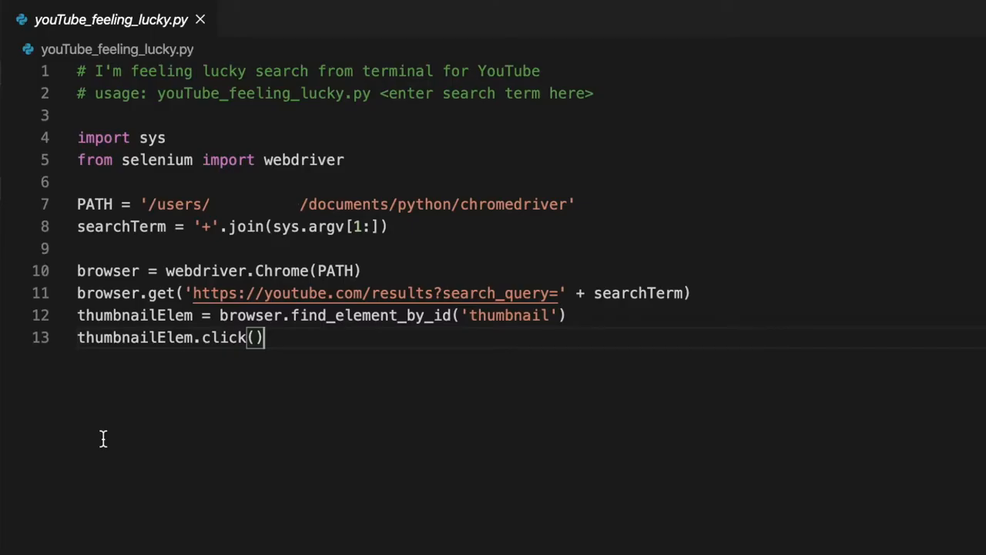
{"action": "mouse_move", "coordinate": [334, 533]}
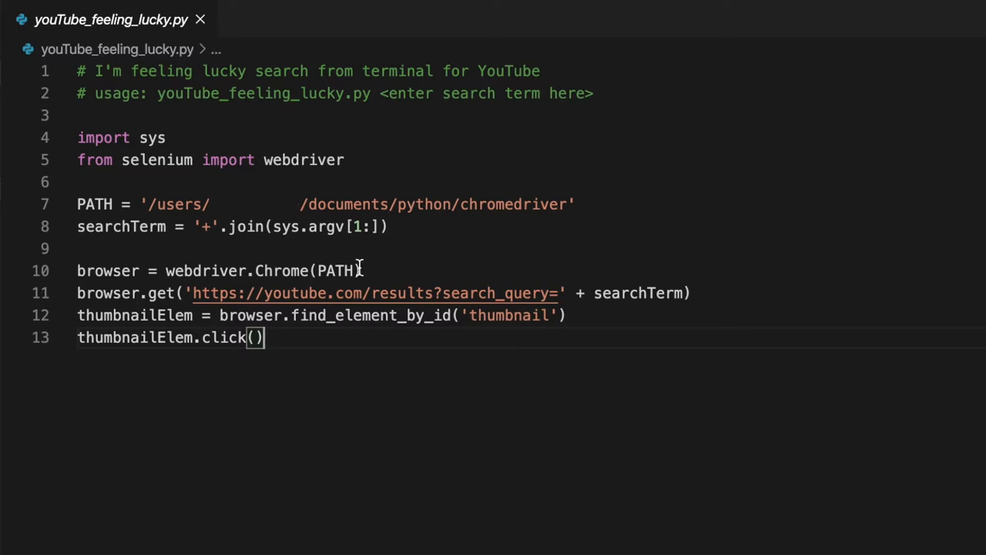
{"action": "mouse_move", "coordinate": [628, 293]}
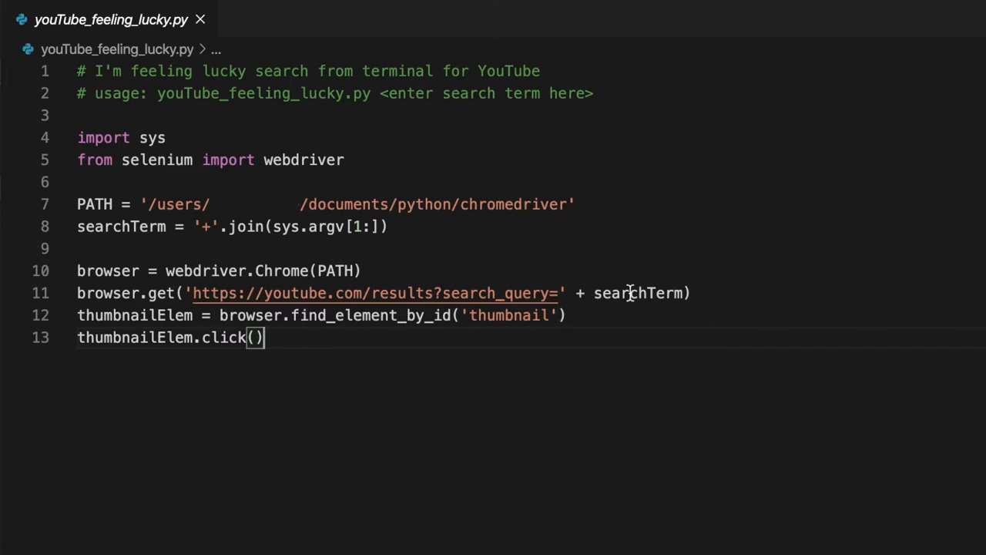
{"action": "mouse_move", "coordinate": [535, 327]}
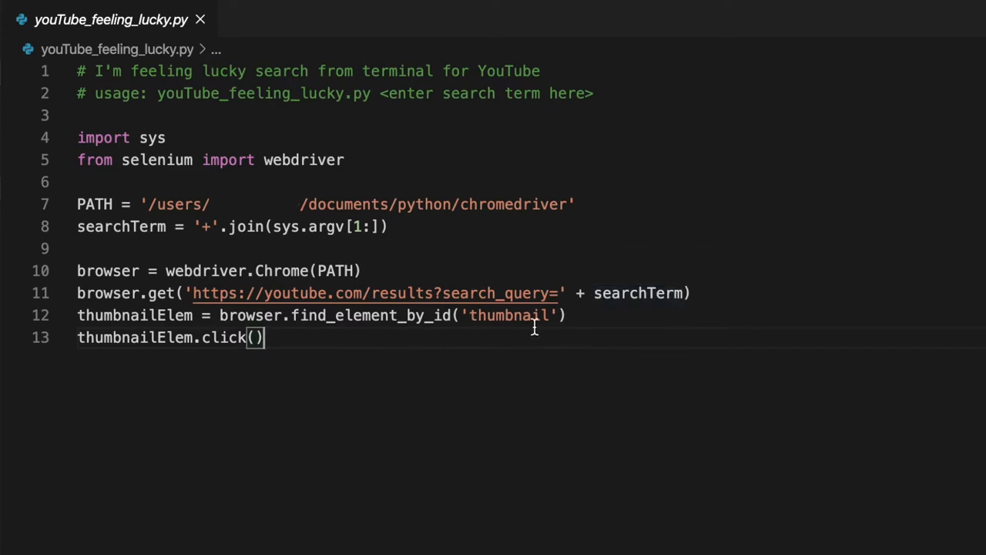
{"action": "mouse_move", "coordinate": [286, 340]}
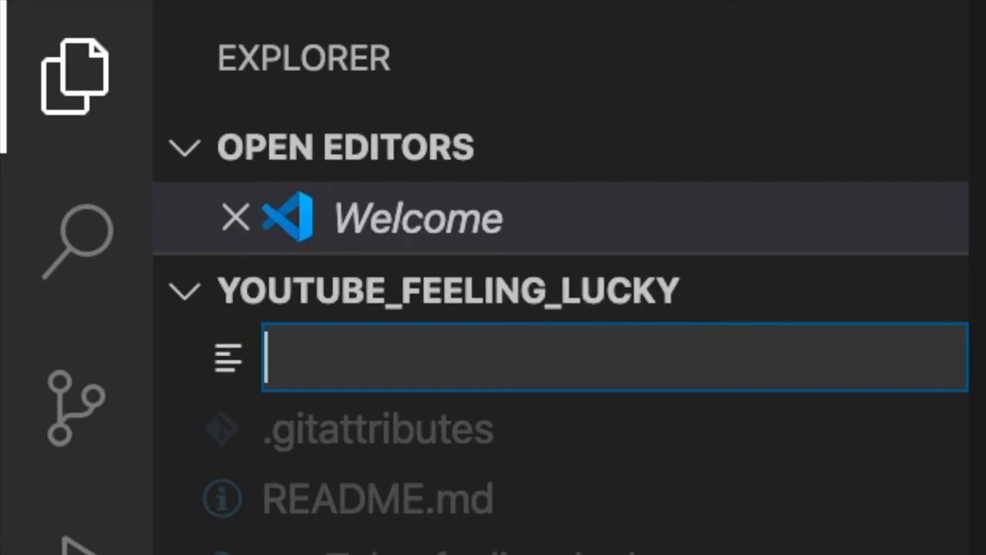
Step: Create music_piracy.py with a comment: the song the user types into the terminal gets downloaded
{"action": "type", "text": "music_pir"}
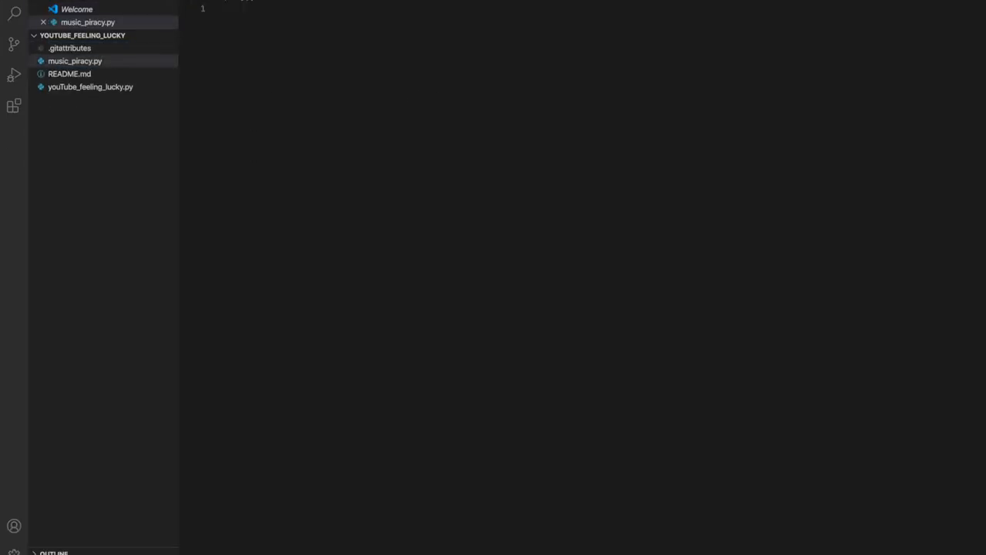
{"action": "type", "text": "#"}
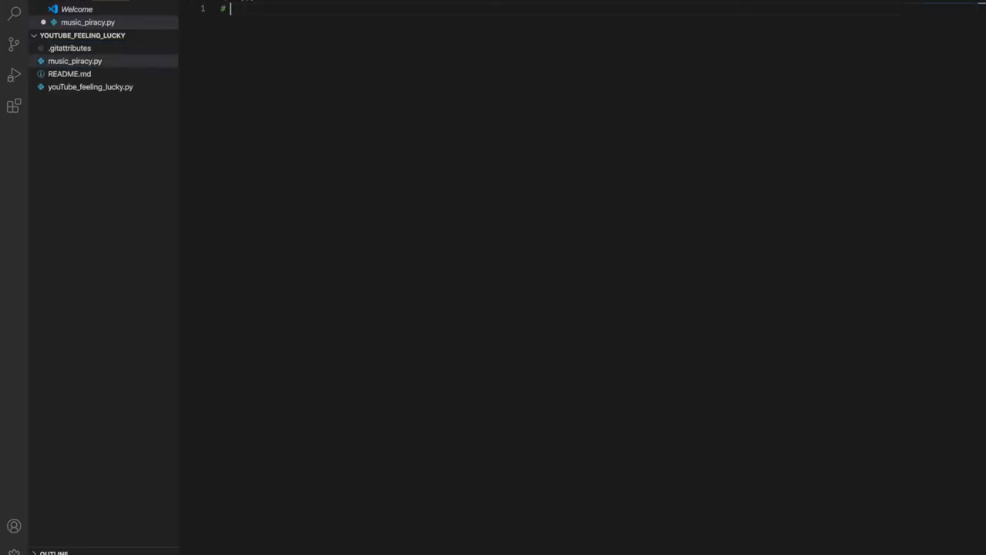
{"action": "type", "text": "user types song and artist into"}
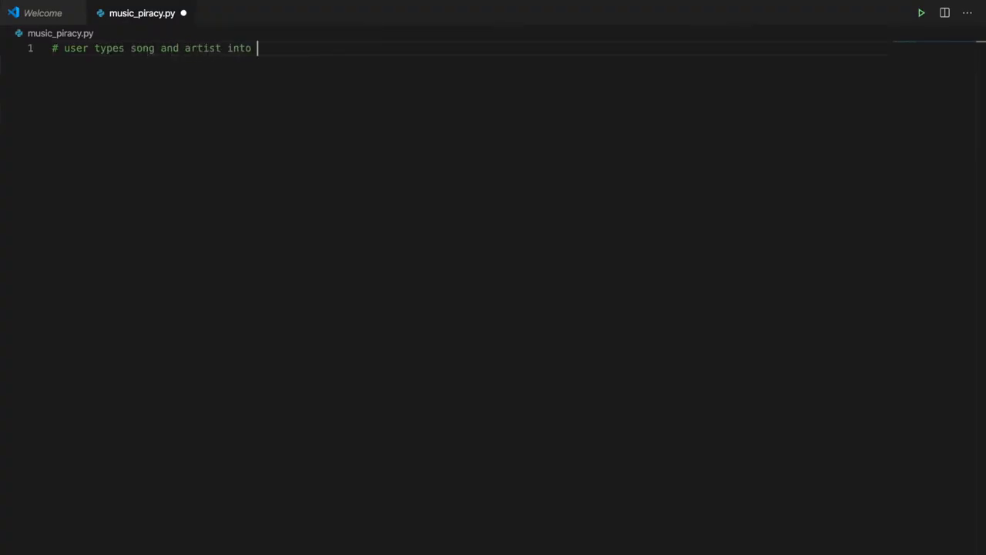
{"action": "type", "text": "terminal,"}
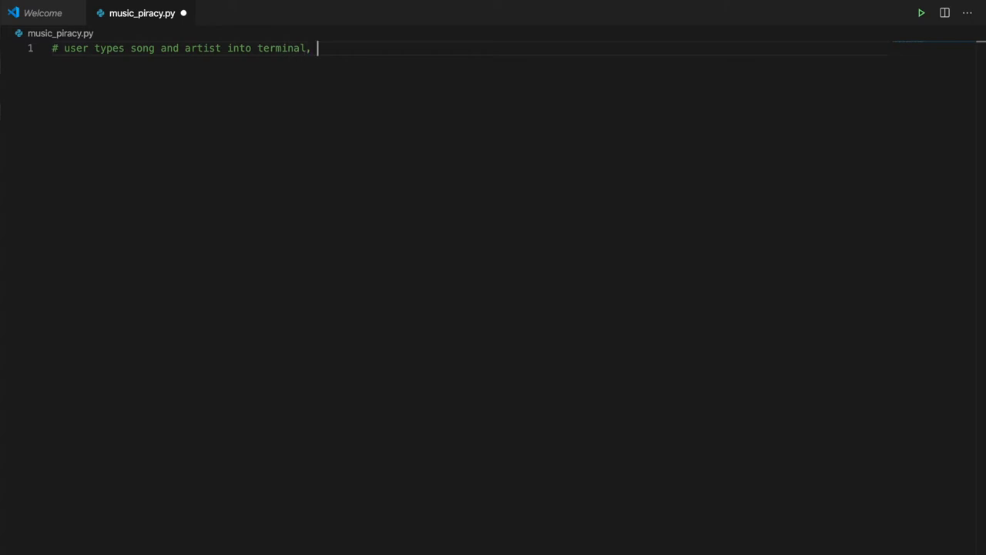
{"action": "type", "text": "that song ge"}
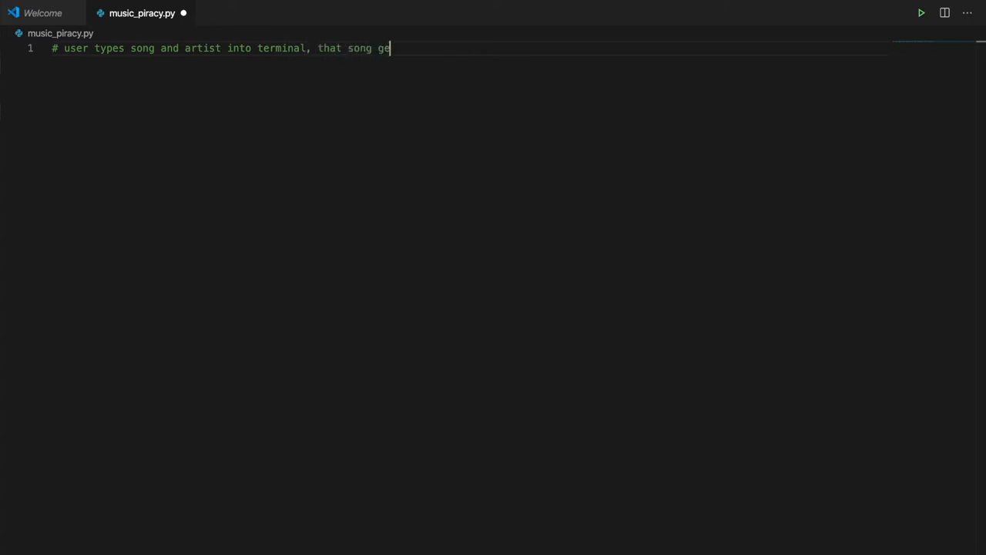
{"action": "type", "text": "ts downlo"}
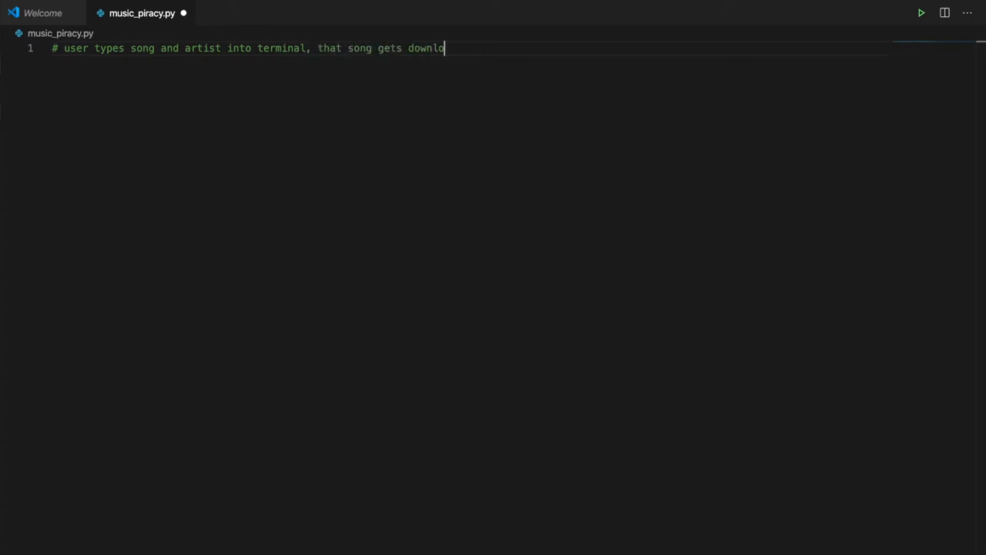
{"action": "type", "text": "aded"}
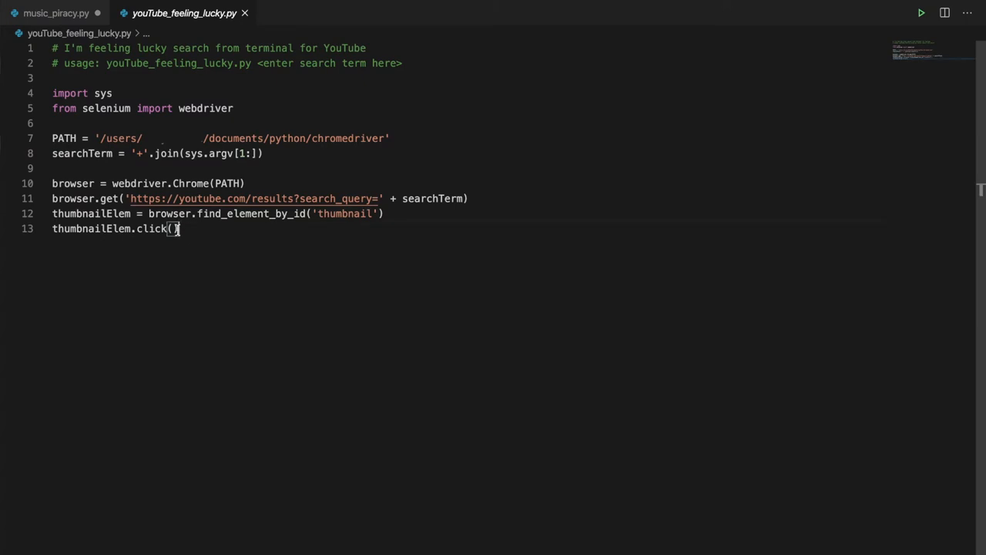
Step: Paste the feeling-lucky search code and add comments for video URL, mp3 website, and download
{"action": "key", "text": "ctrl+a"}
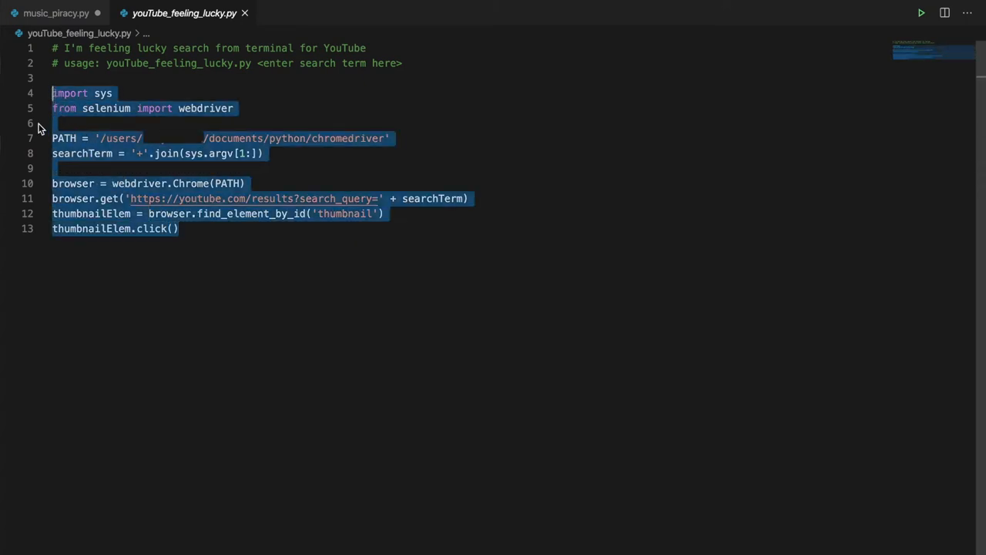
{"action": "left_click", "coordinate": [55, 13]}
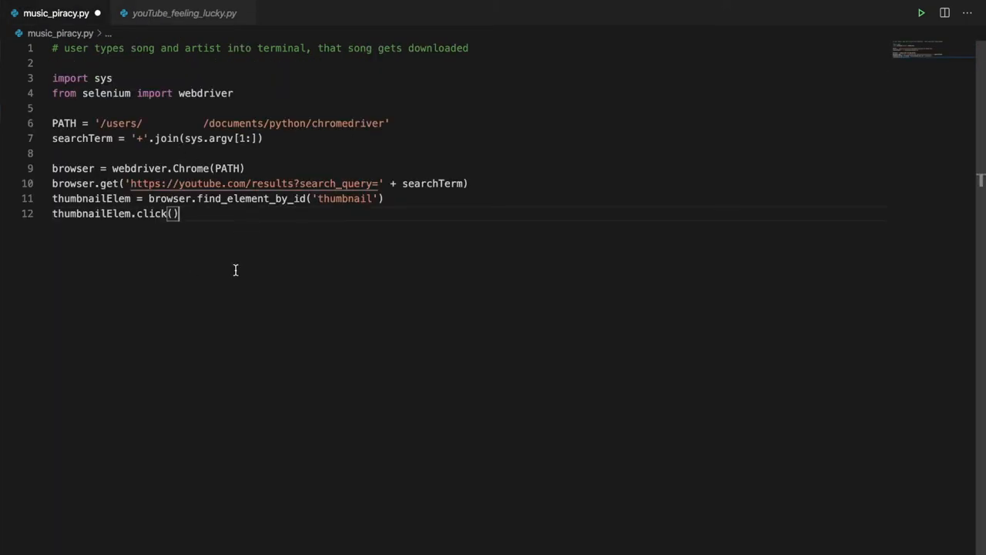
{"action": "mouse_move", "coordinate": [241, 217]}
{"action": "type", "text": "# get"}
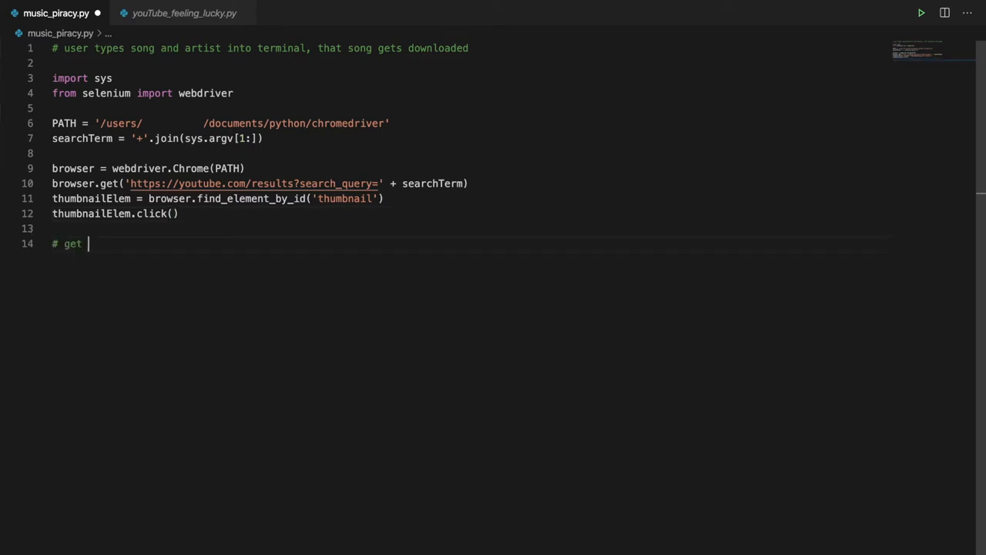
{"action": "type", "text": "URL of"}
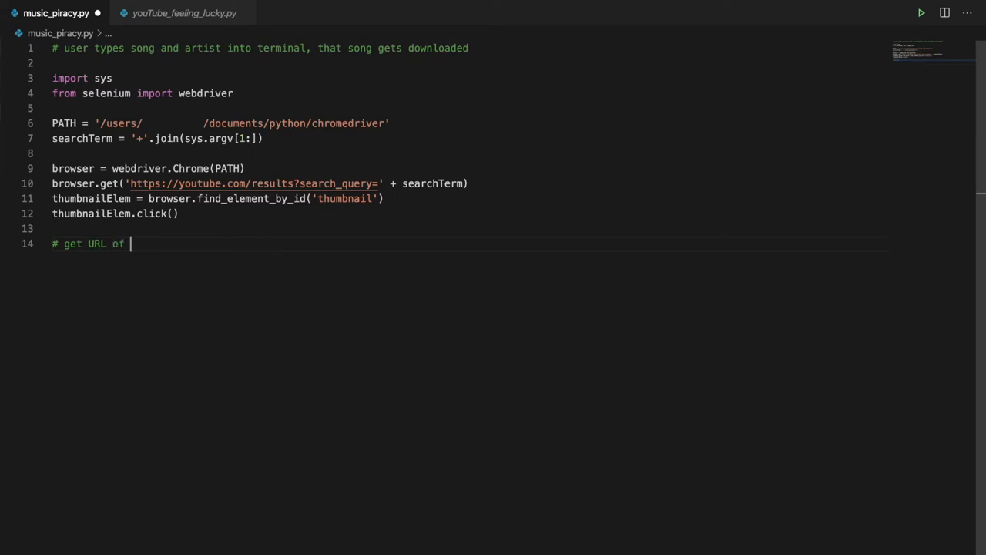
{"action": "type", "text": "video"}
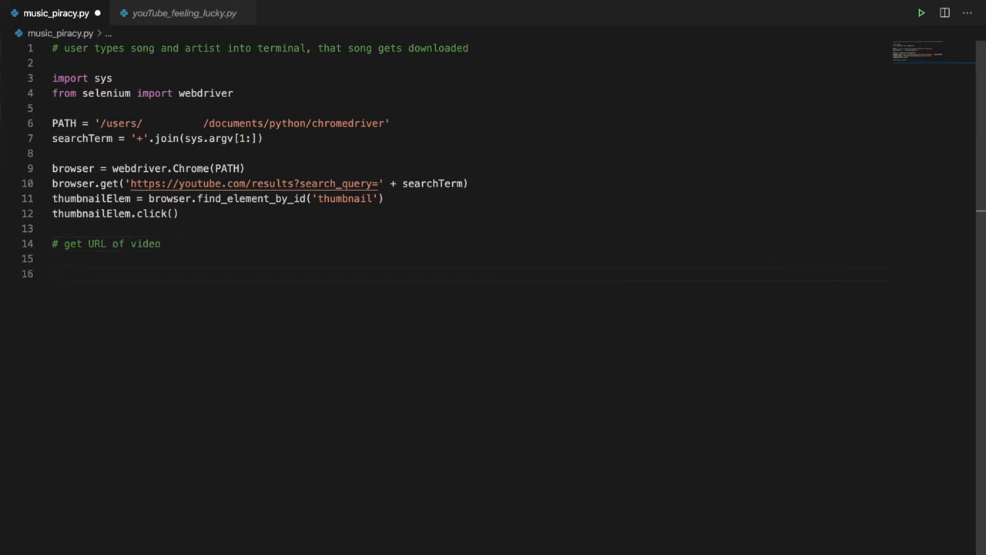
{"action": "type", "text": "# go to v"}
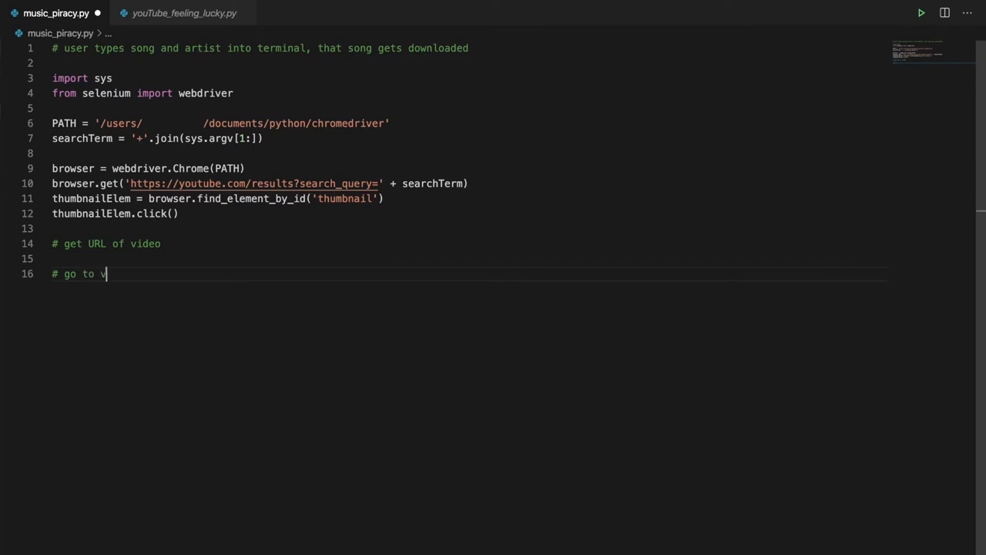
{"action": "type", "text": "ideo - mp3"}
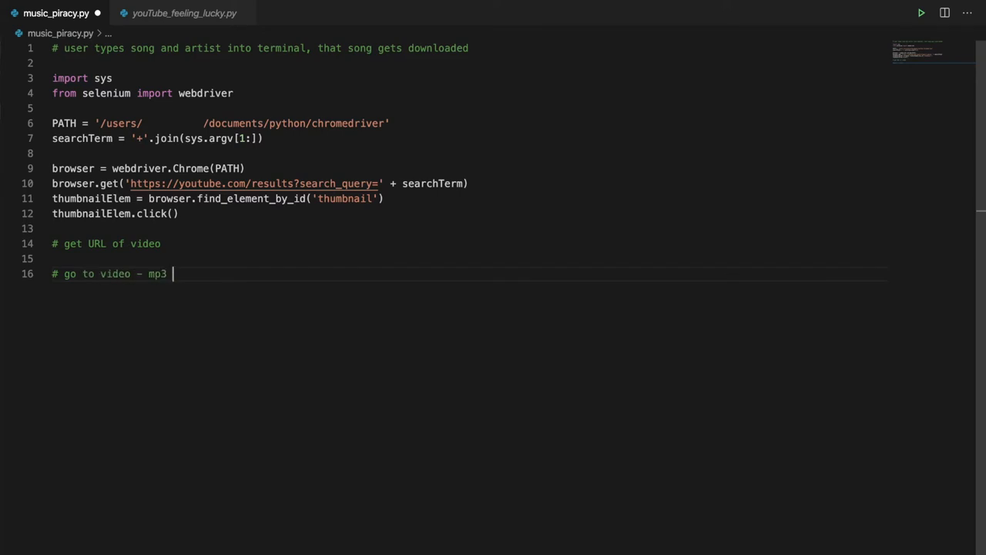
{"action": "type", "text": "website"}
{"action": "type", "text": "# paste URL"}
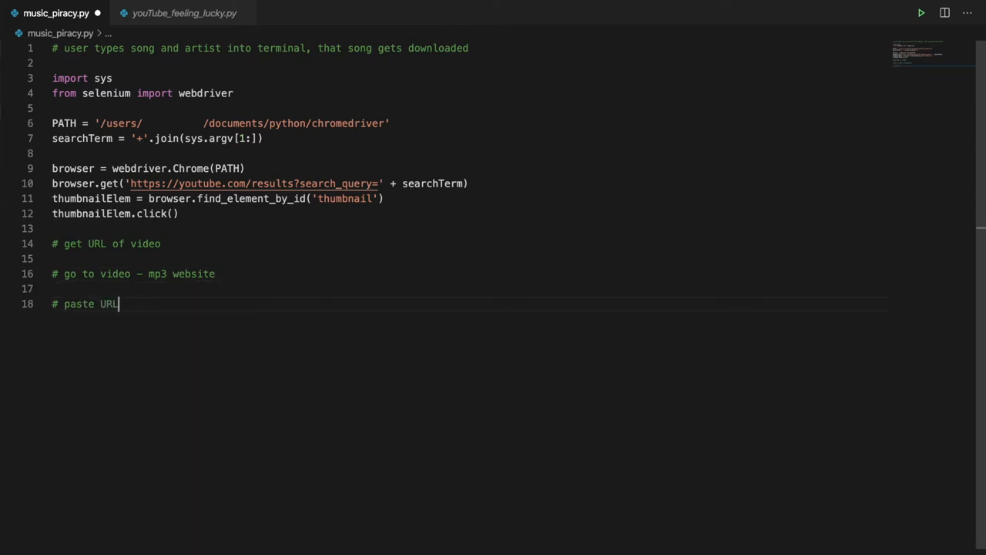
{"action": "key", "text": "Enter"}
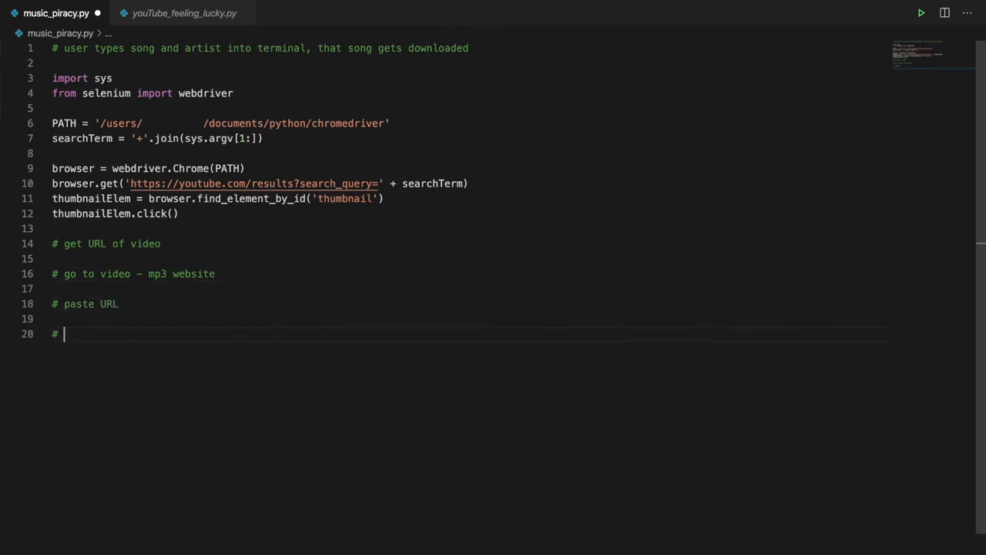
{"action": "type", "text": "download"}
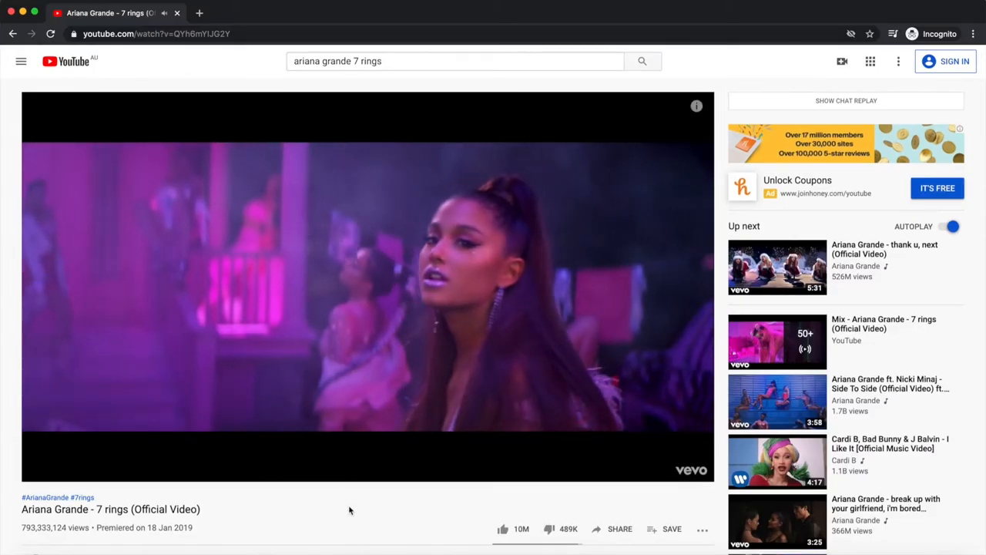
Step: Copy the 7 rings video's youtu.be share link to the clipboard
{"action": "left_click", "coordinate": [619, 528]}
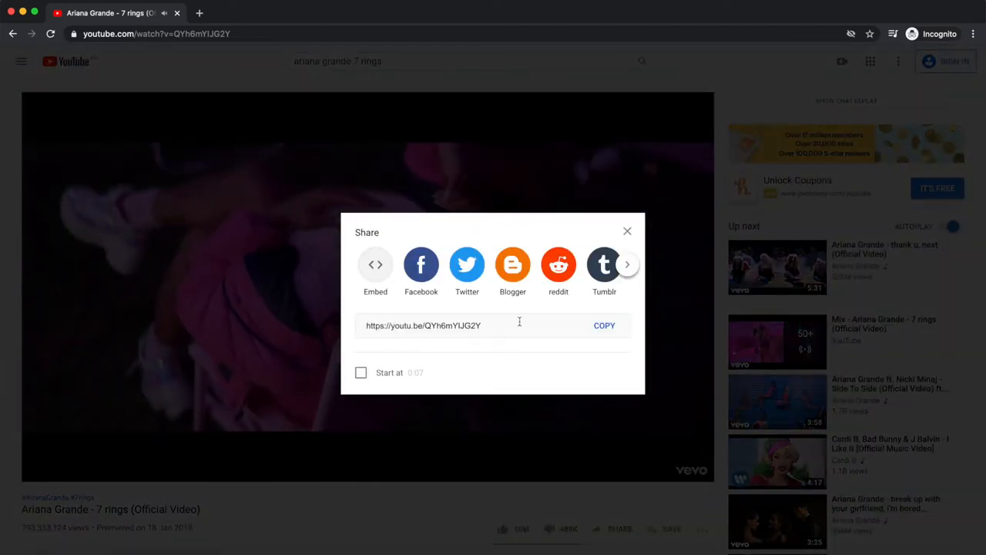
{"action": "left_click", "coordinate": [604, 325]}
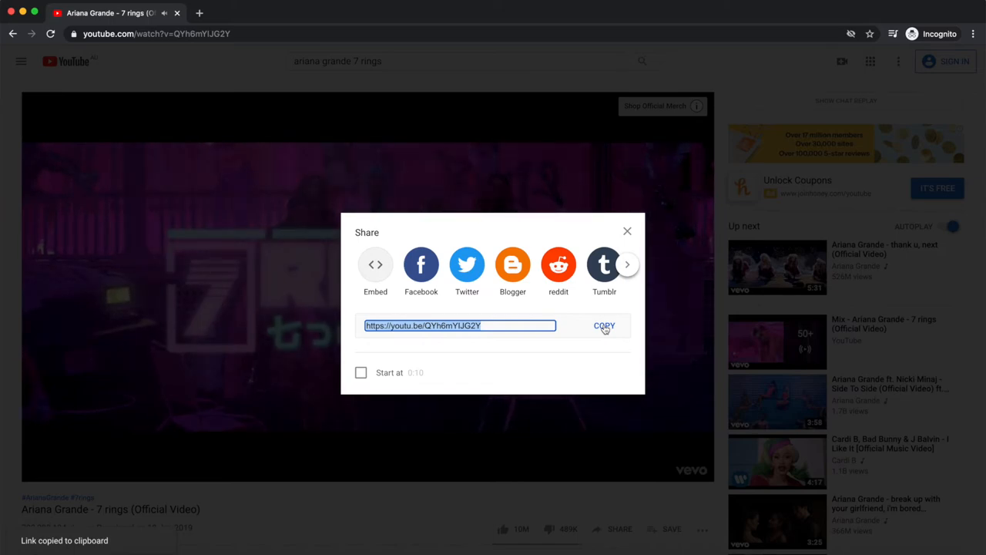
{"action": "left_click", "coordinate": [628, 231]}
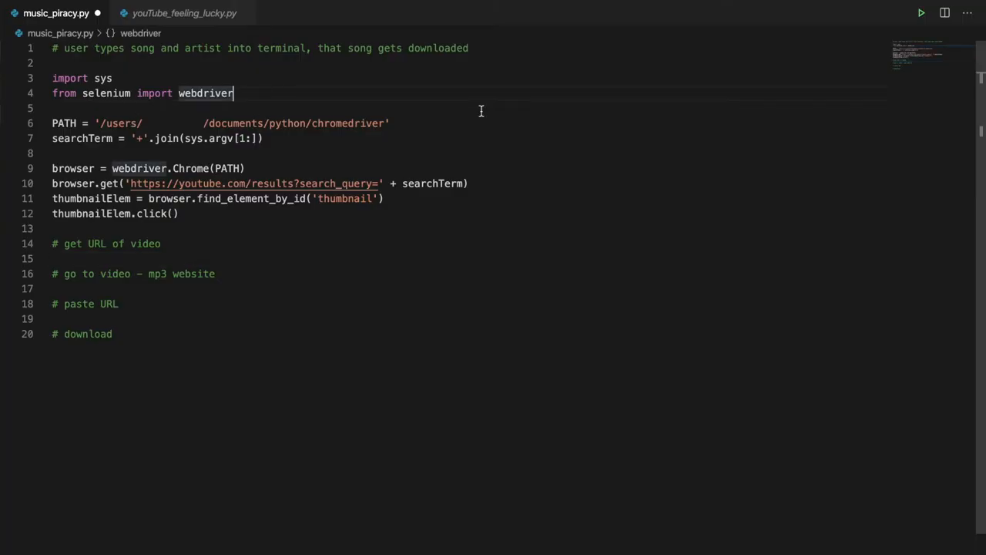
Step: Store browser.current_url in video_URL and copy it with pyperclip.copy(video_URL)
{"action": "key", "text": "Enter"}
{"action": "type", "text": "import pypercl"}
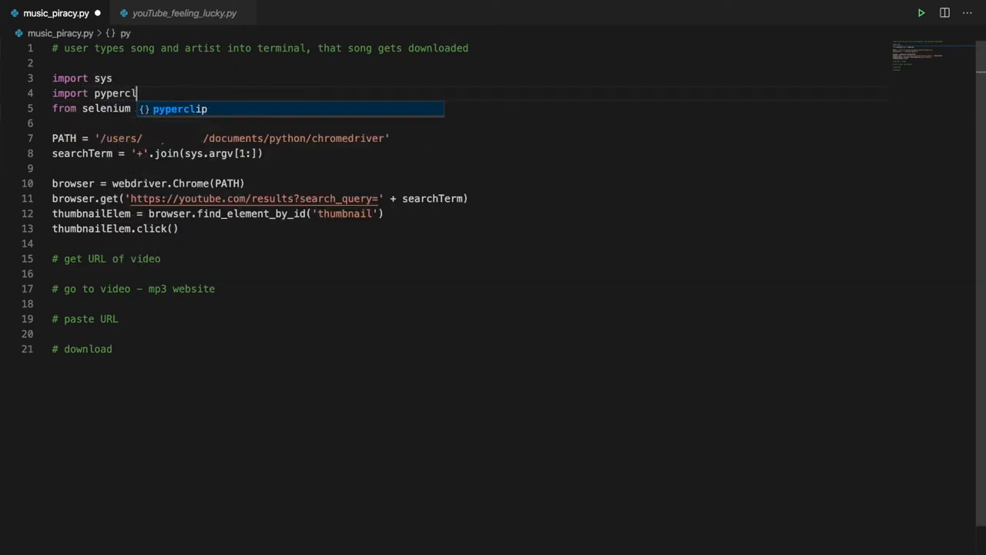
{"action": "key", "text": "Tab"}
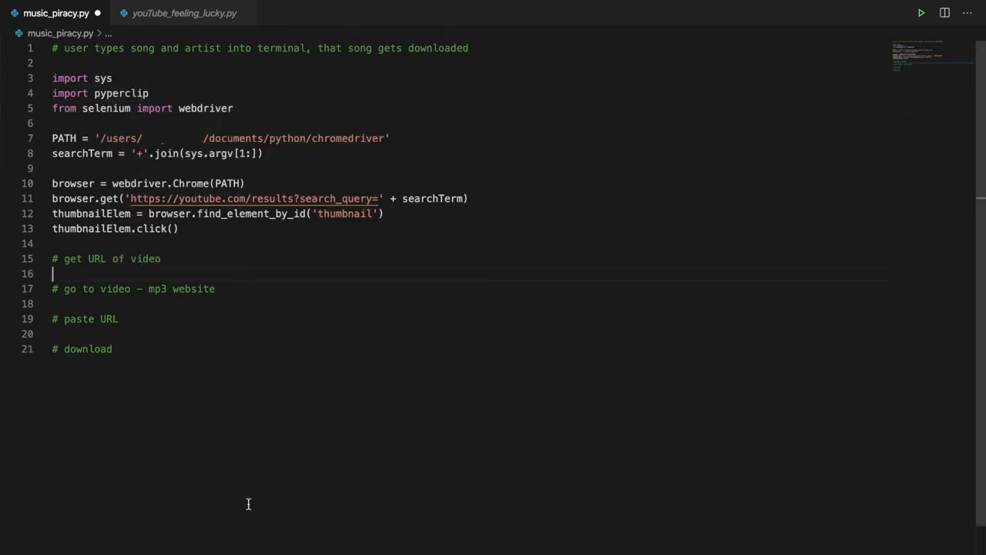
{"action": "type", "text": "video_URL"}
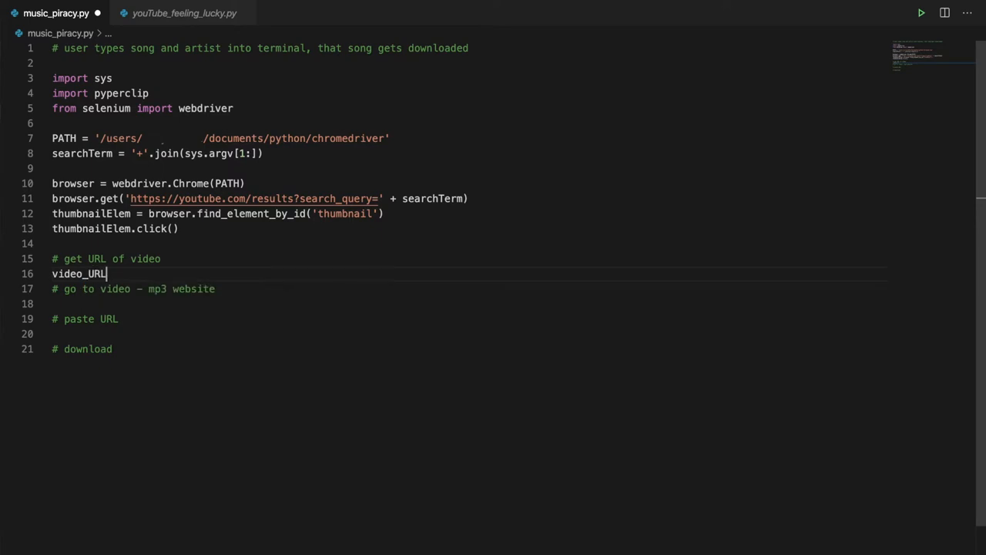
{"action": "type", "text": "= browser"}
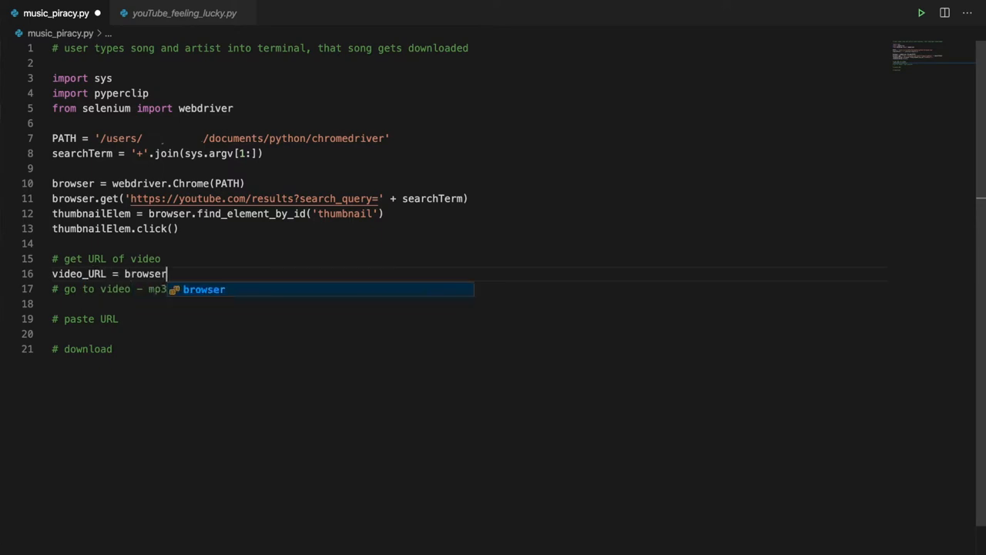
{"action": "type", "text": ".current_url"}
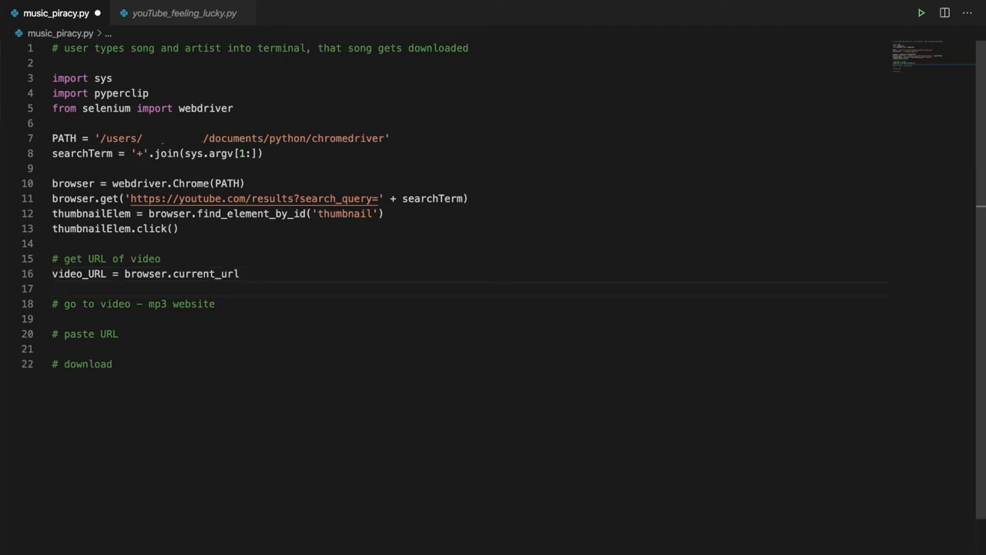
{"action": "type", "text": "pyperclip.c"}
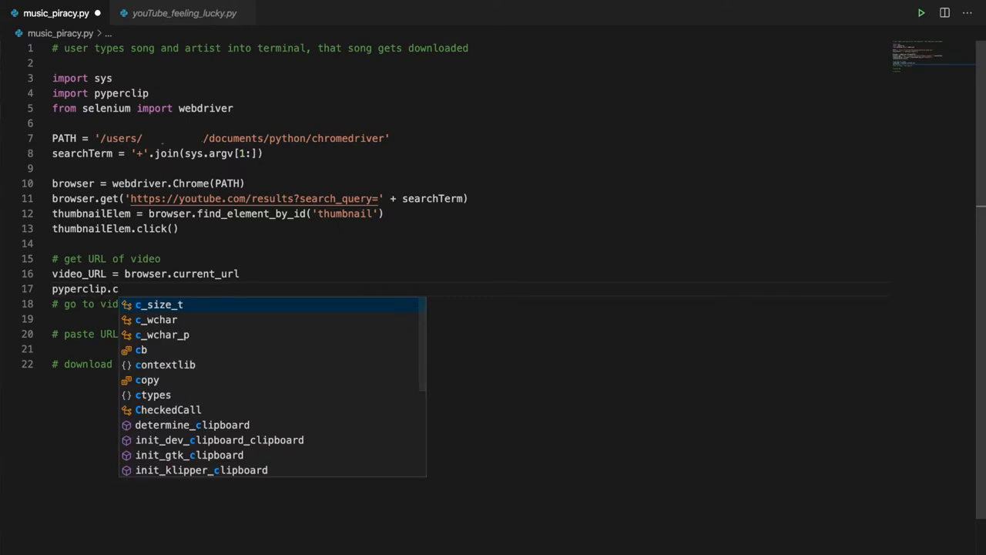
{"action": "type", "text": "opy"}
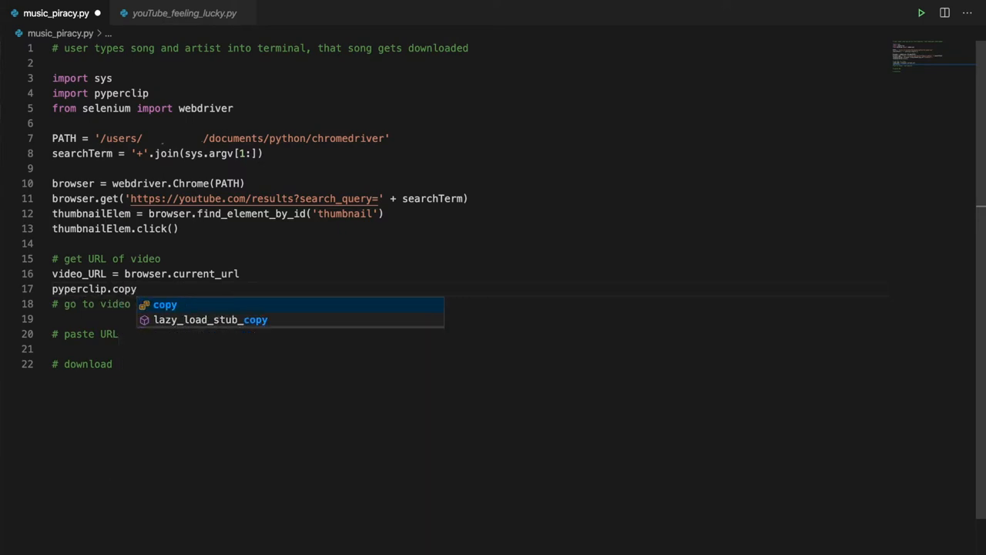
{"action": "type", "text": "(video"}
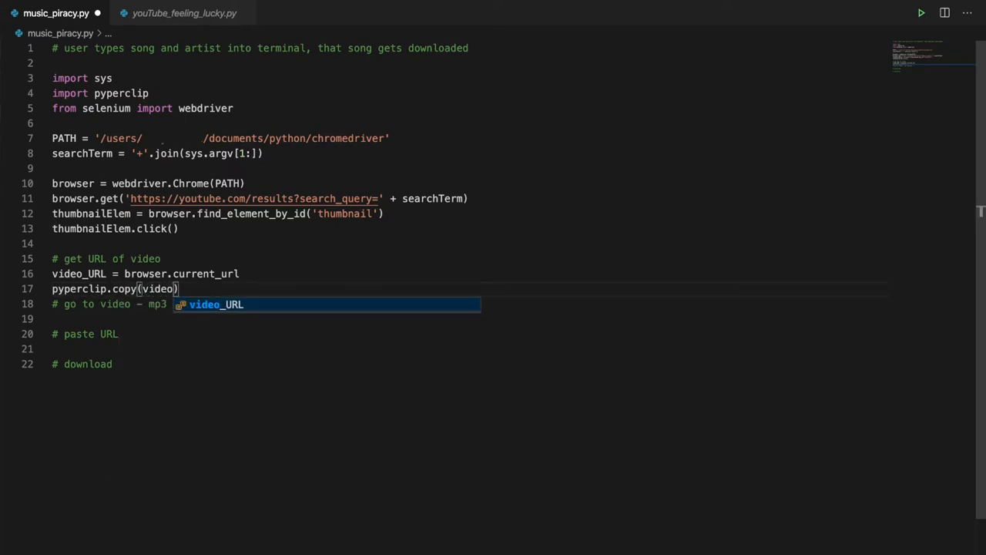
{"action": "type", "text": "_U"}
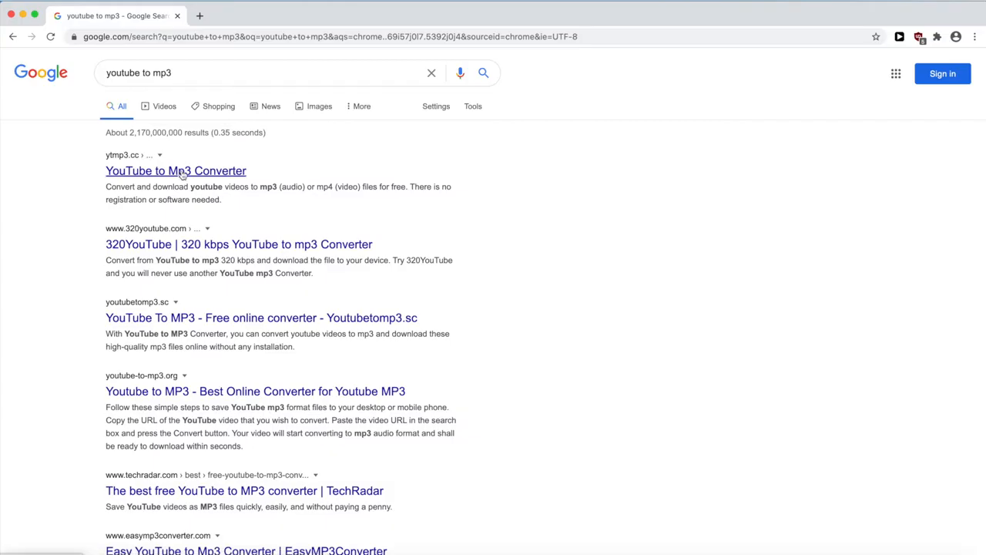
Step: Open the ytmp3.cc YouTube to Mp3 Converter result from the Google search
{"action": "left_click", "coordinate": [176, 171]}
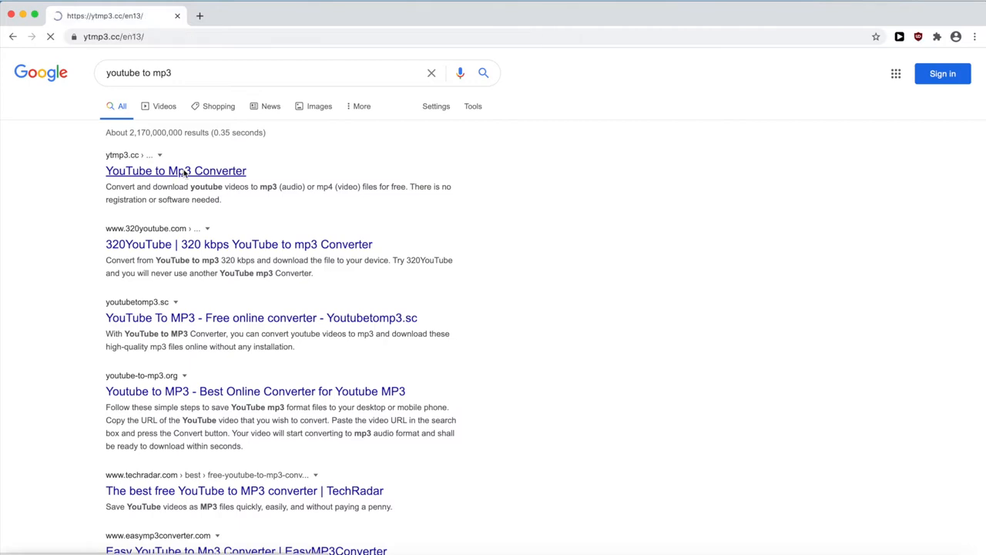
{"action": "left_click", "coordinate": [176, 171]}
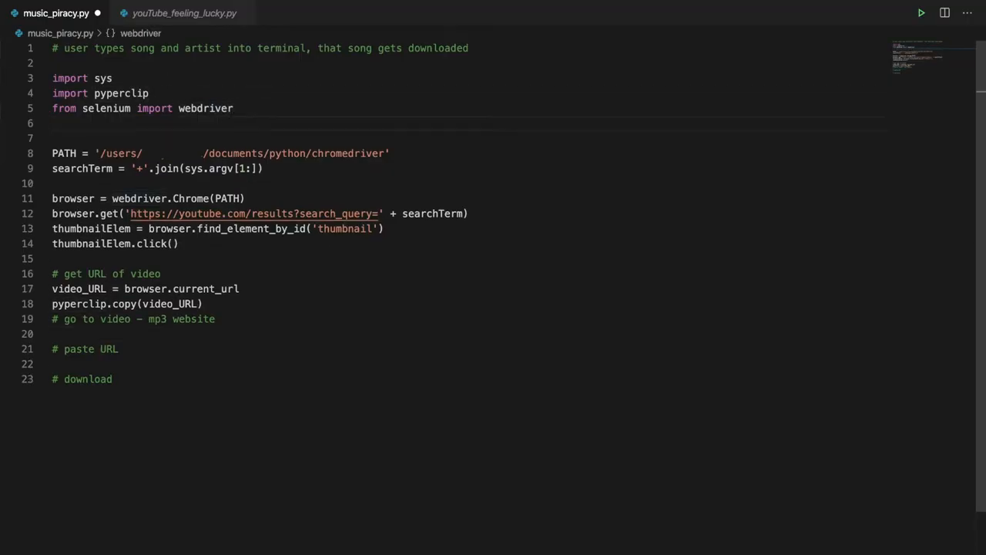
Step: Import sleep from time and pause two seconds after the thumbnail click
{"action": "type", "text": "from time import"}
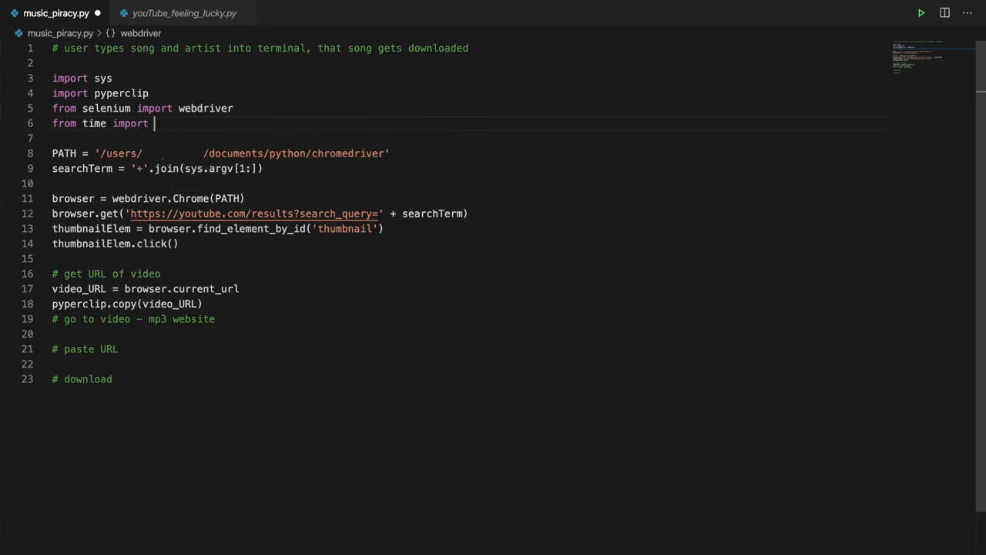
{"action": "type", "text": "sleep"}
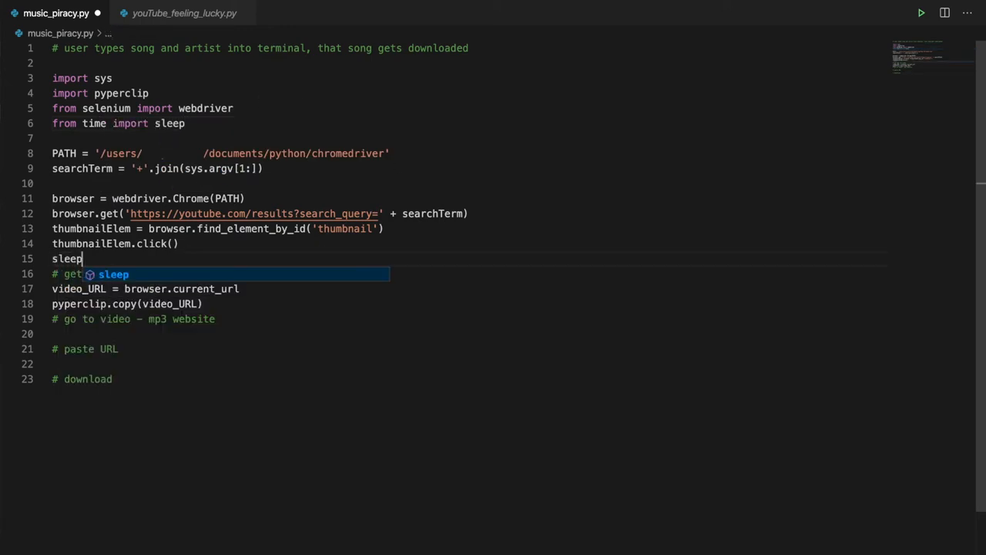
{"action": "type", "text": "(2)"}
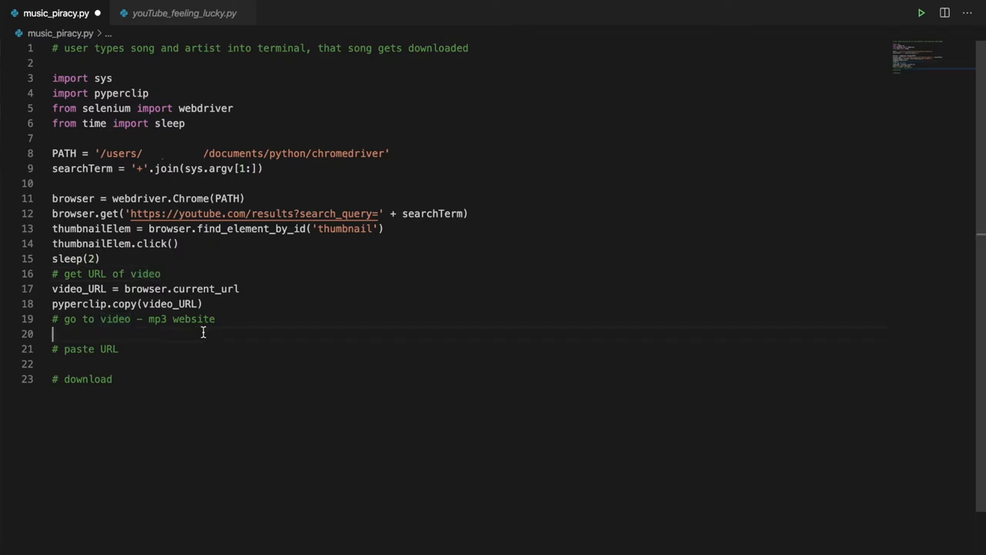
{"action": "type", "text": "browser.get("}
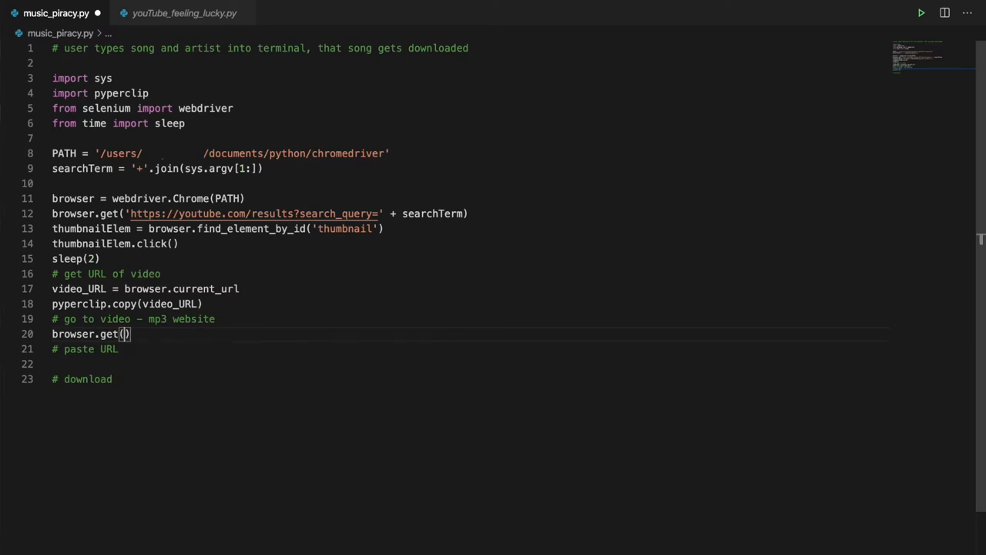
{"action": "type", "text": "''"}
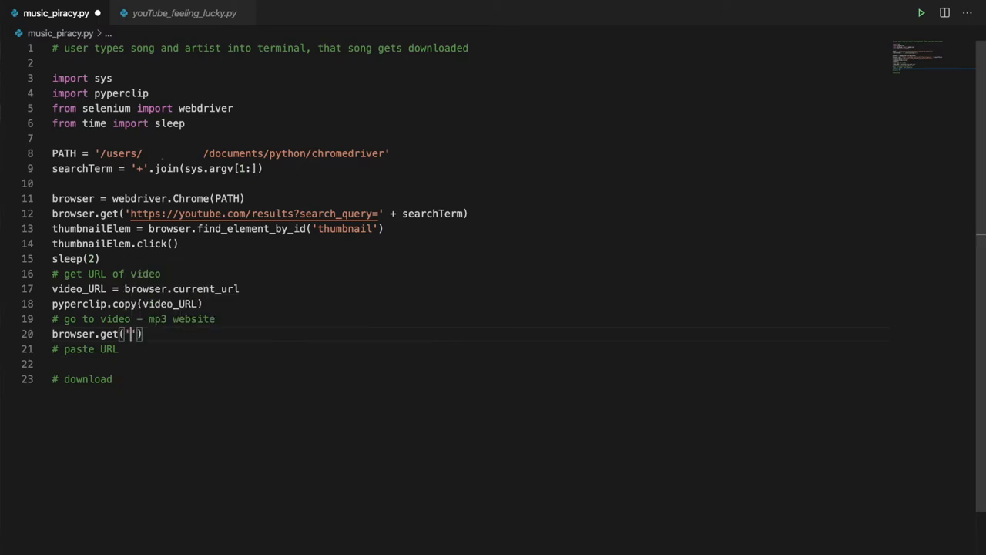
{"action": "type", "text": "https://ytmp3.cc/en13/"}
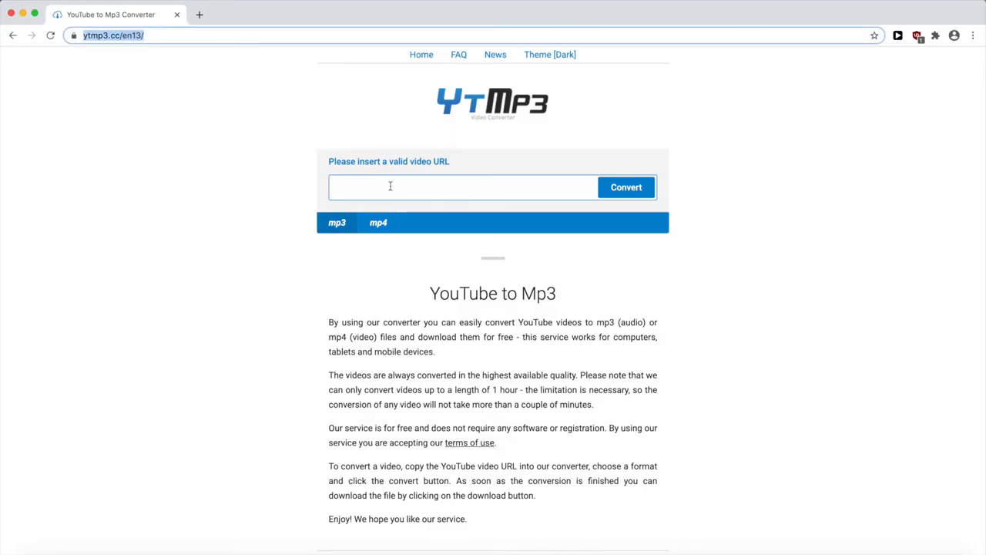
Step: Inspect the ytmp3.cc video URL input box to learn its element id
{"action": "left_click", "coordinate": [462, 187]}
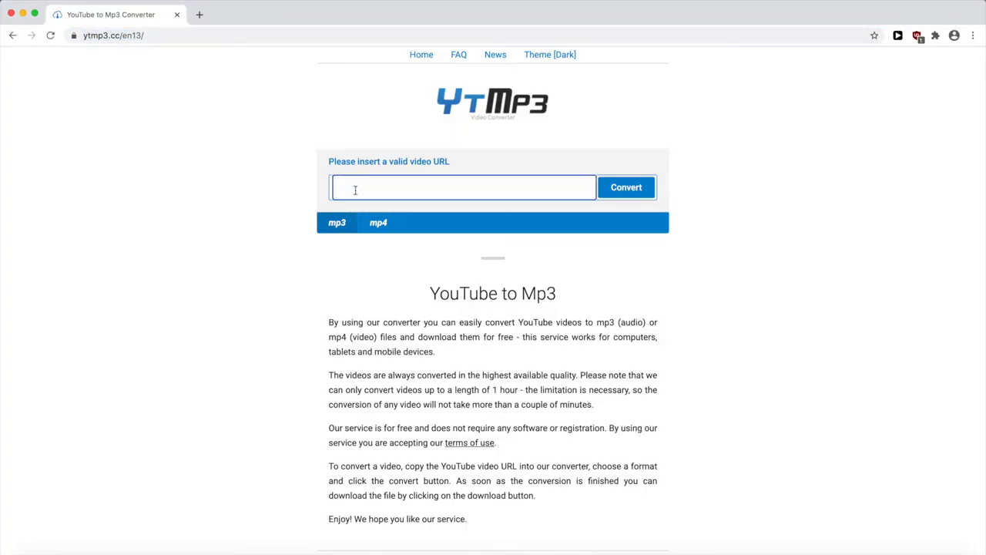
{"action": "left_click", "coordinate": [463, 187]}
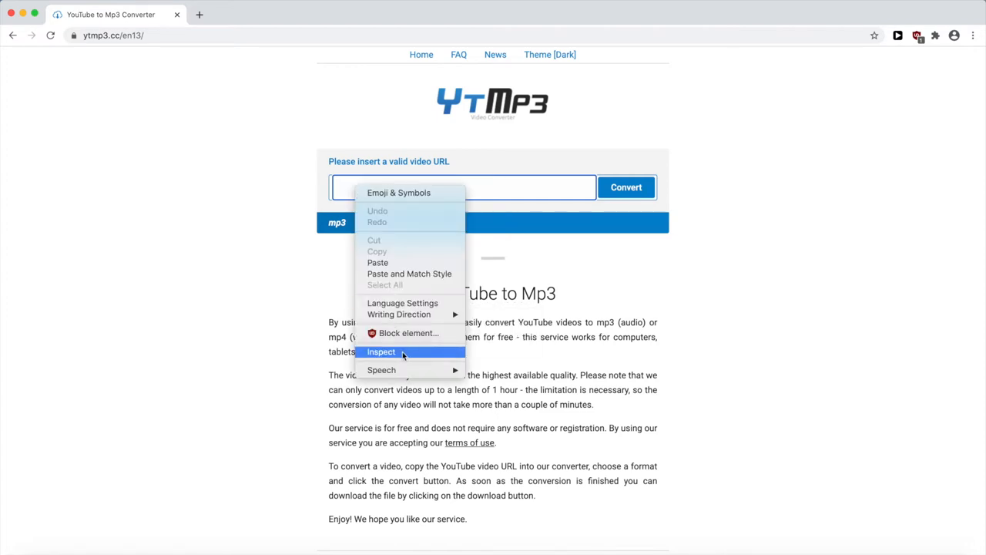
{"action": "left_click", "coordinate": [381, 351]}
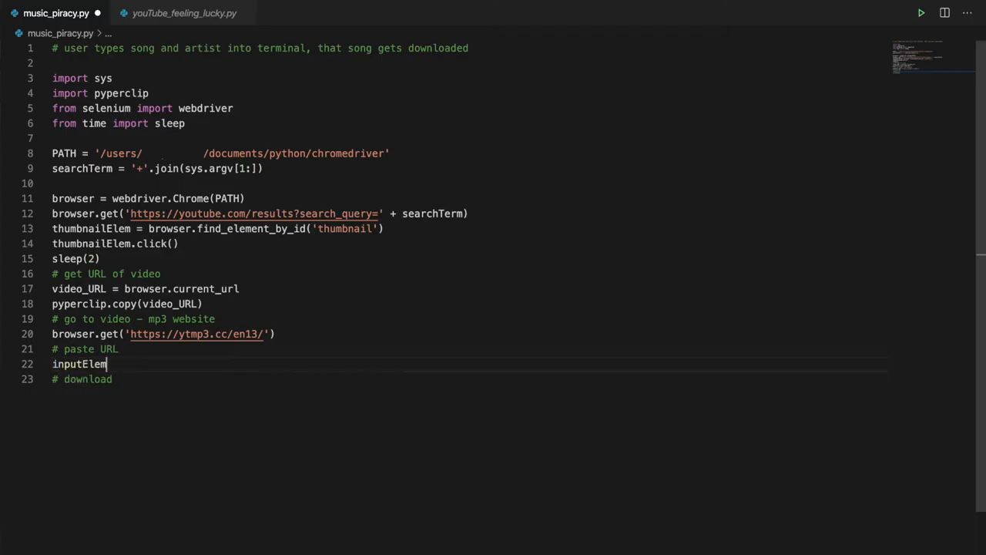
Step: Find the converter box by id 'input', click it, and paste the copied URL
{"action": "type", "text": "= browser.find"}
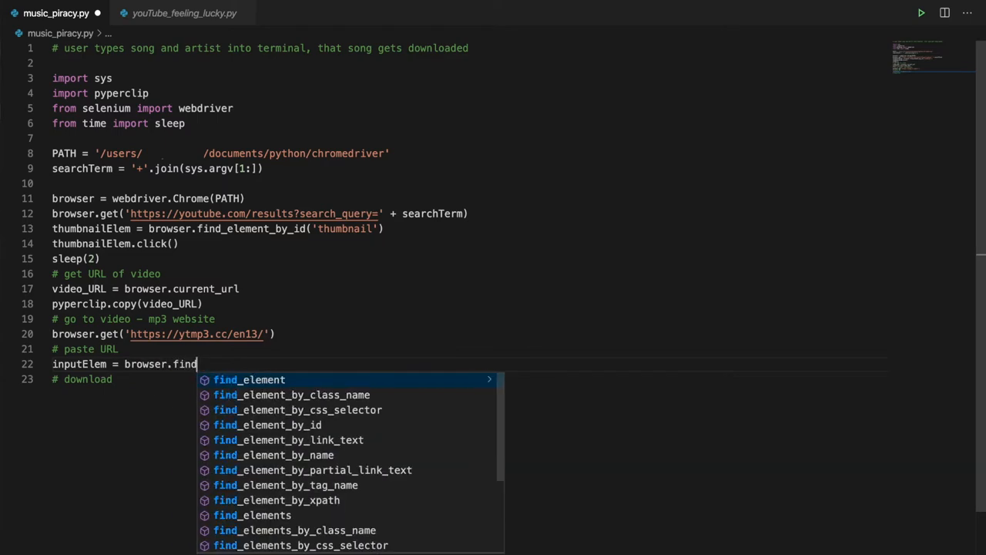
{"action": "type", "text": "_ele"}
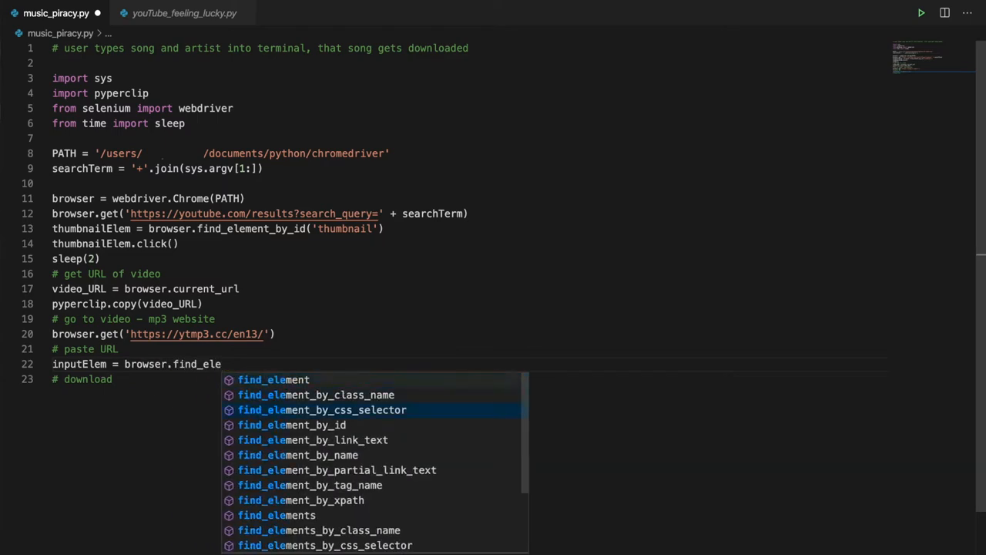
{"action": "left_click", "coordinate": [291, 424]}
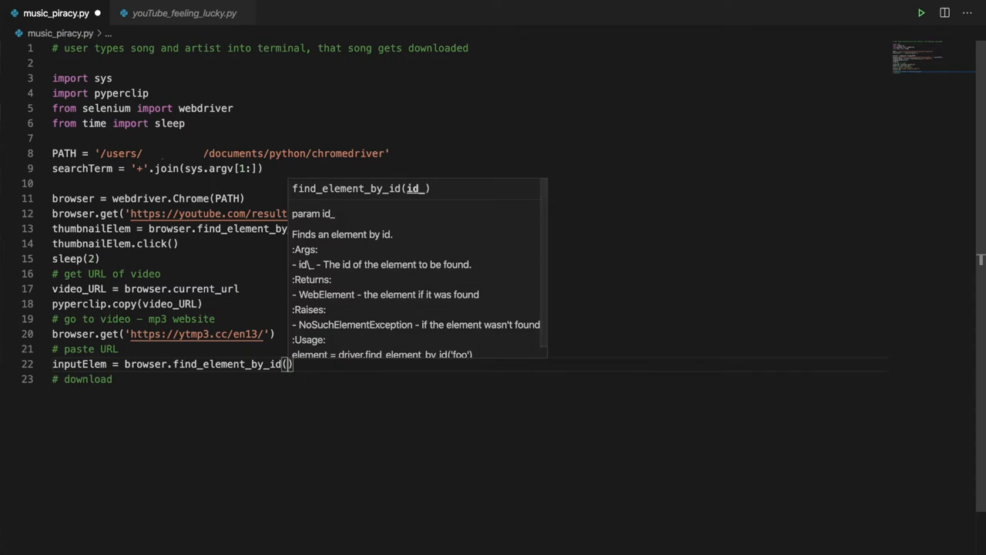
{"action": "type", "text": "'input'"}
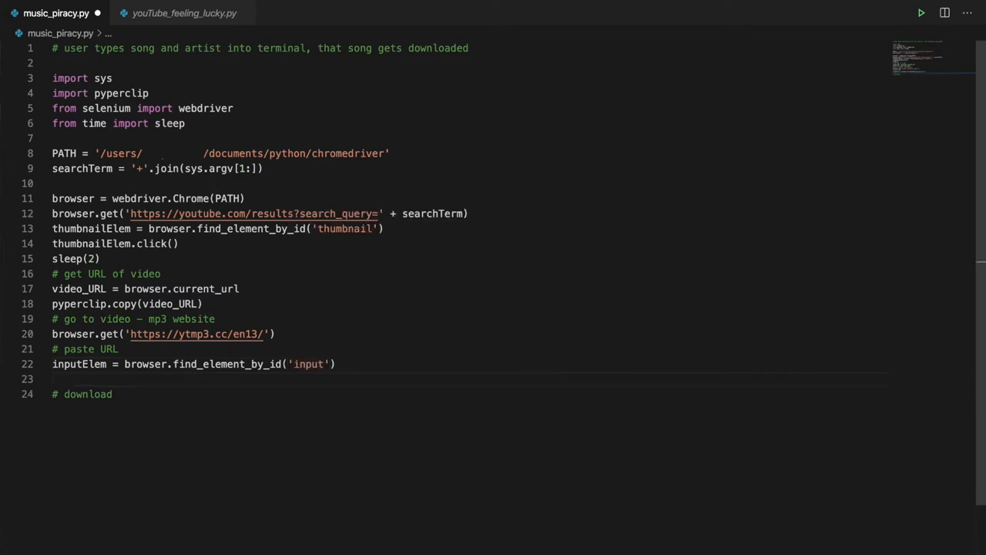
{"action": "type", "text": "inputElem."}
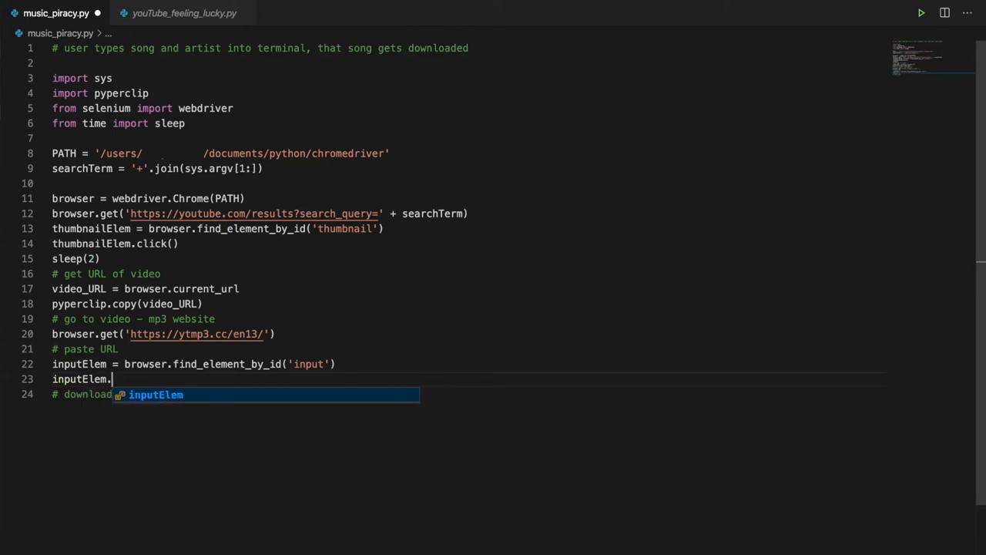
{"action": "type", "text": "click()"}
{"action": "type", "text": "pyperclip.paste()"}
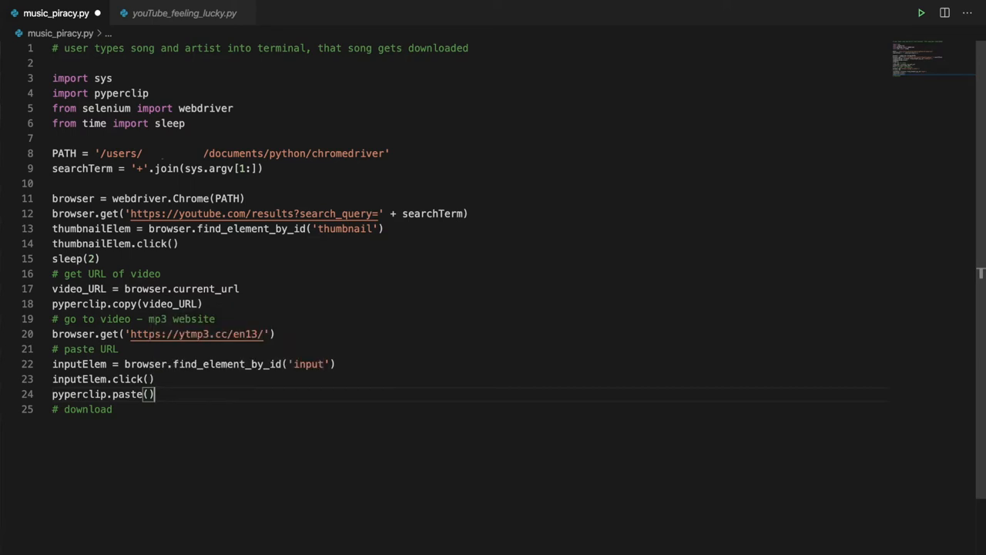
{"action": "key", "text": "Enter"}
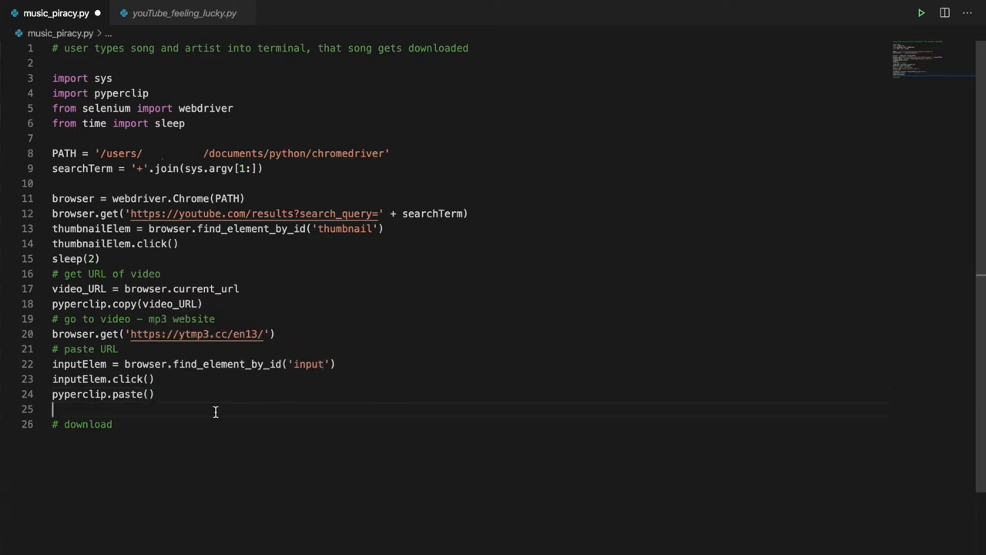
{"action": "left_click", "coordinate": [921, 12]}
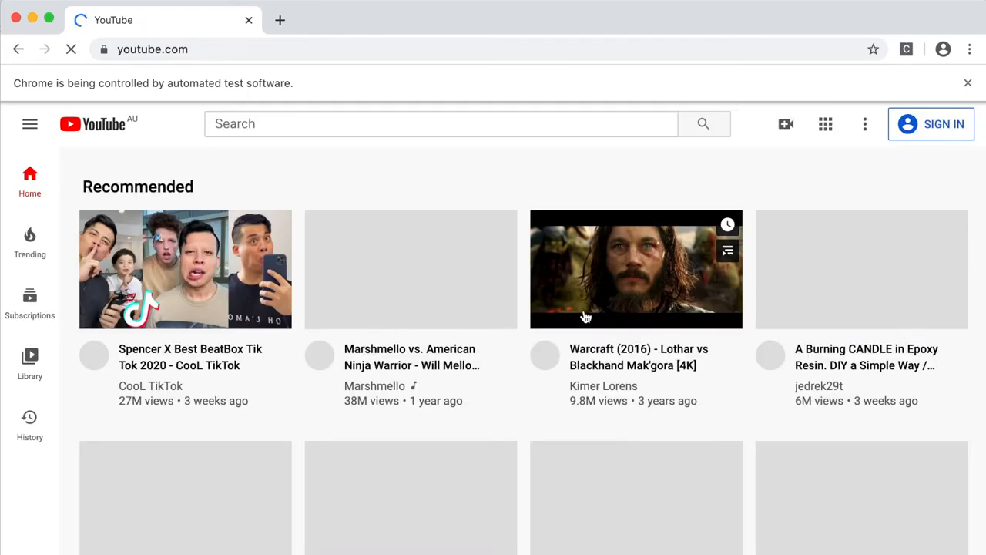
Step: Run the script and check the ytmp3.cc URL box, which stays empty
{"action": "left_click", "coordinate": [635, 269]}
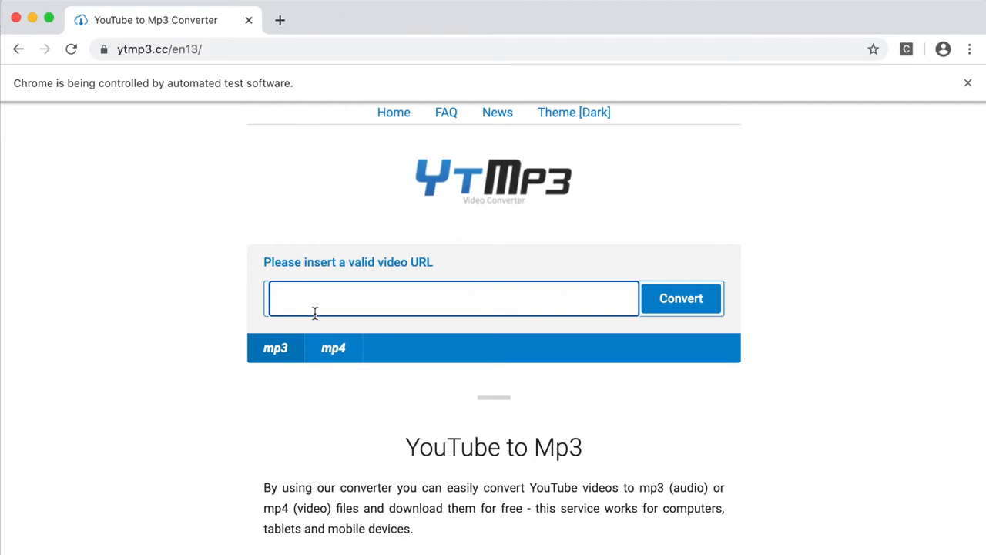
{"action": "mouse_move", "coordinate": [343, 321]}
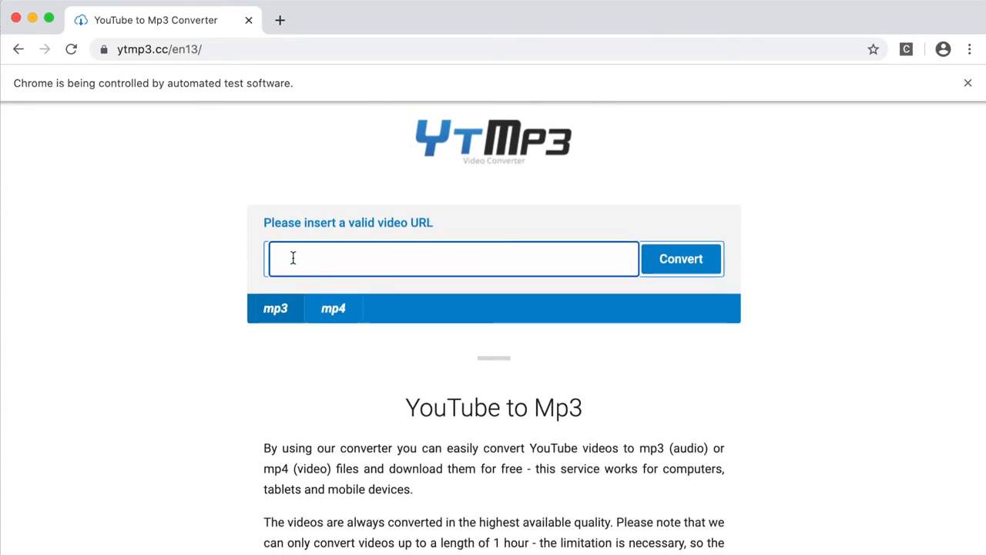
{"action": "type", "text": "hiu"}
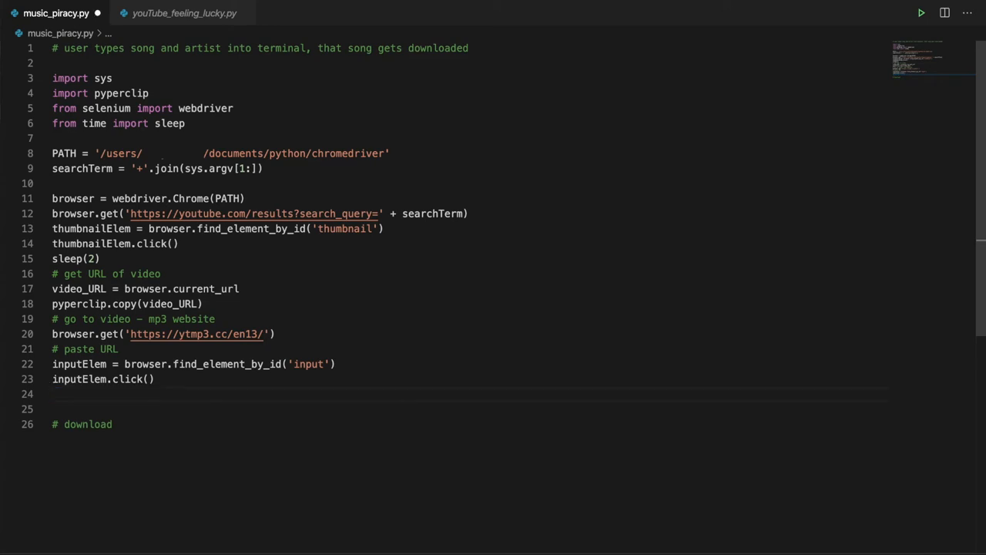
Step: Enter the URL directly with inputElem.send_keys(video_URL)
{"action": "type", "text": "inputE"}
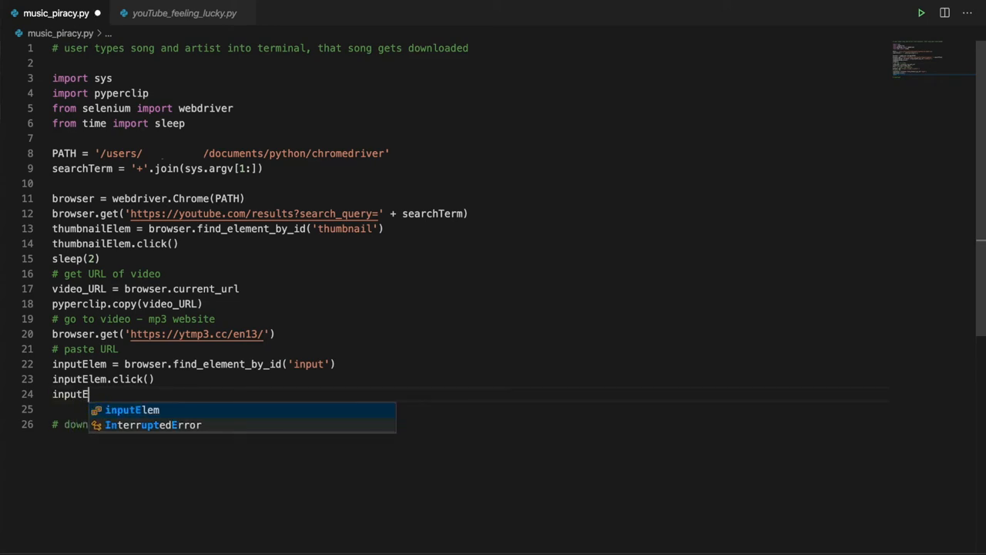
{"action": "type", "text": ".s"}
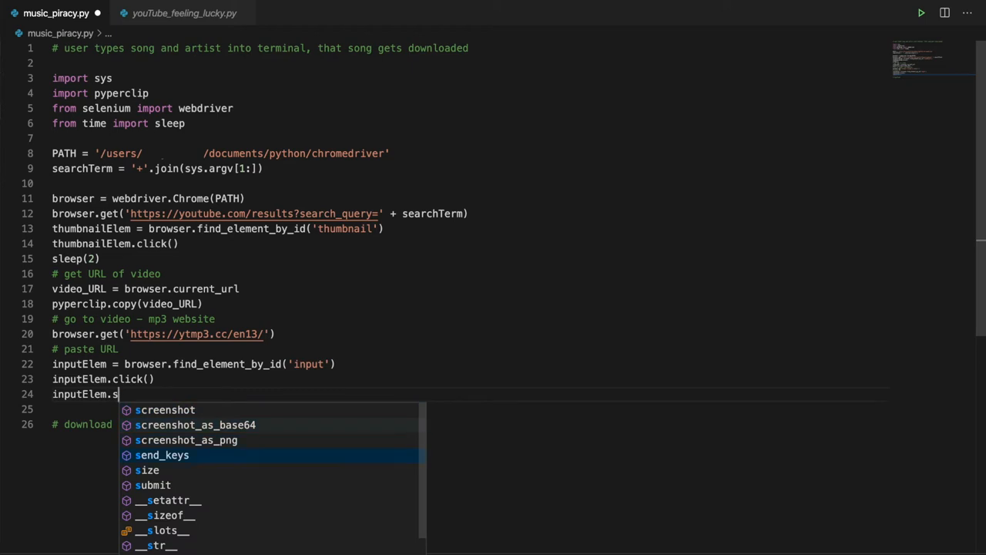
{"action": "type", "text": "end_keys(vide"}
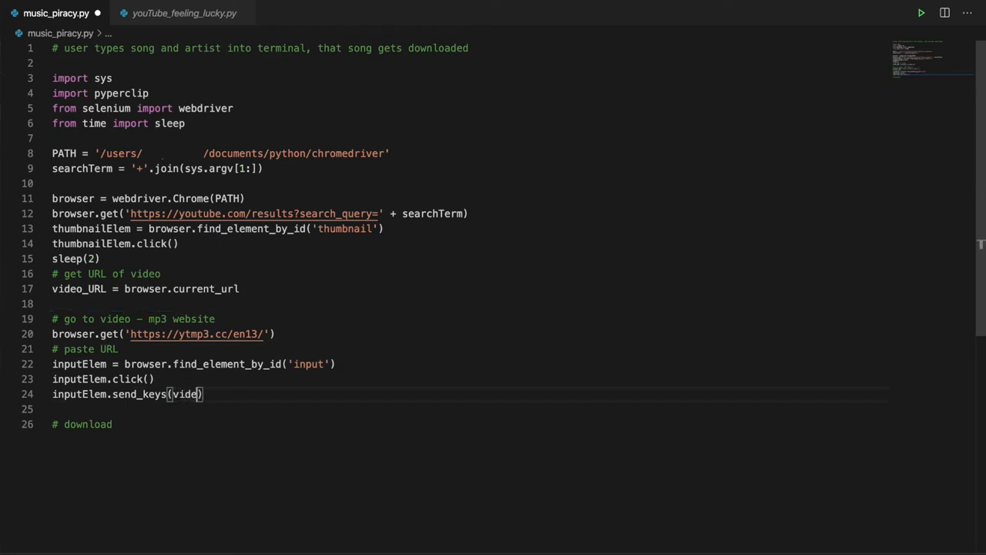
{"action": "type", "text": "_URL"}
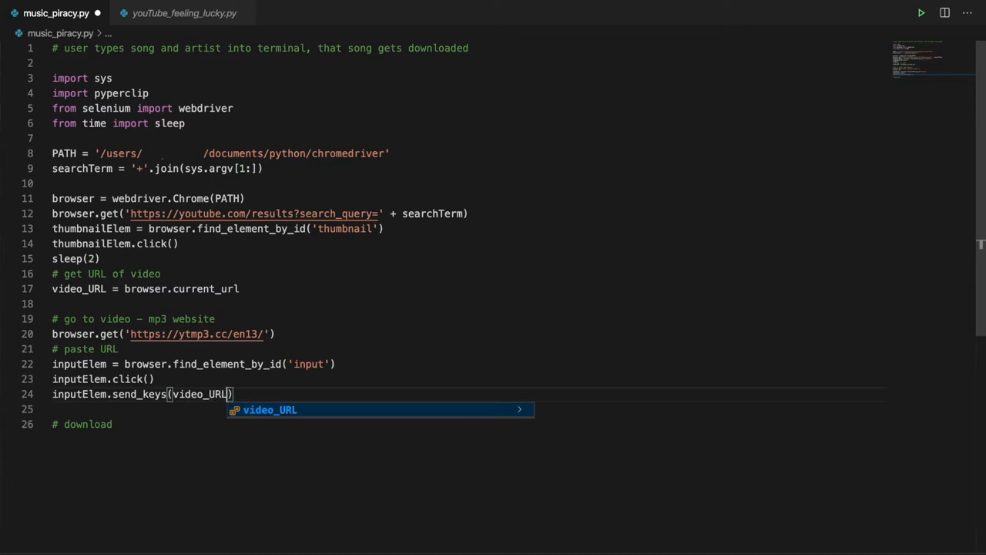
{"action": "key", "text": "Enter"}
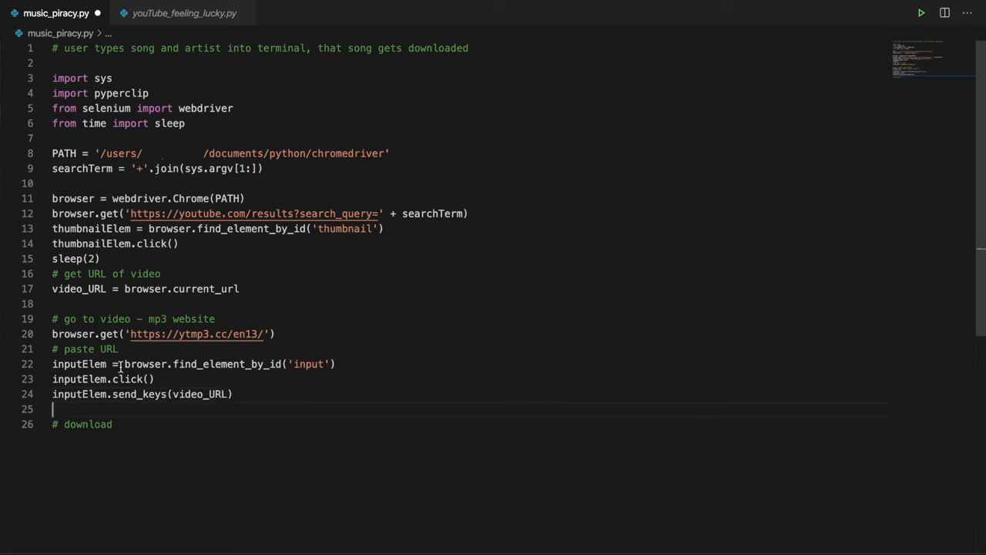
{"action": "key", "text": "Backspace"}
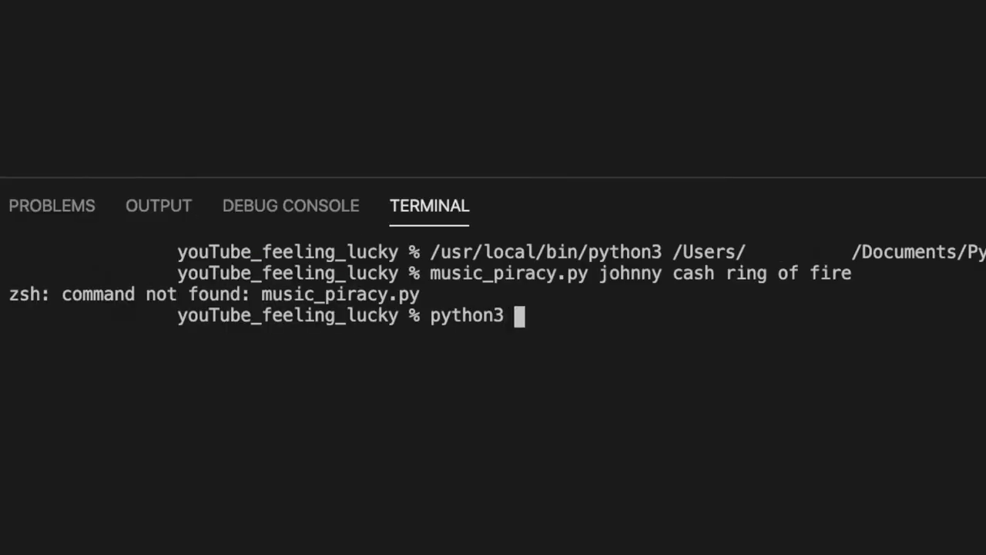
Step: Run 'python3 music_piracy.py johnny cash ring of fire' in the integrated terminal
{"action": "type", "text": "music_pir"}
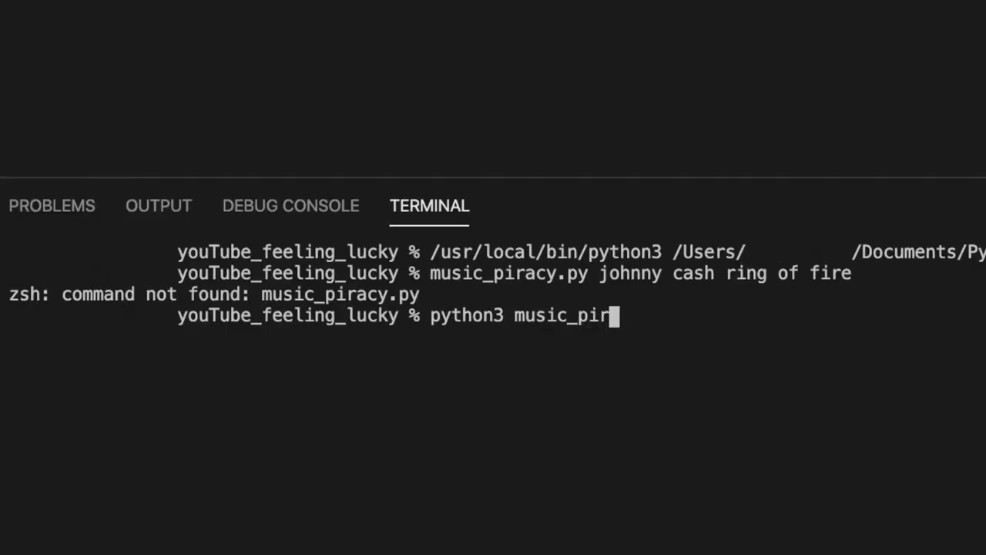
{"action": "type", "text": "acy.py johnny cash"}
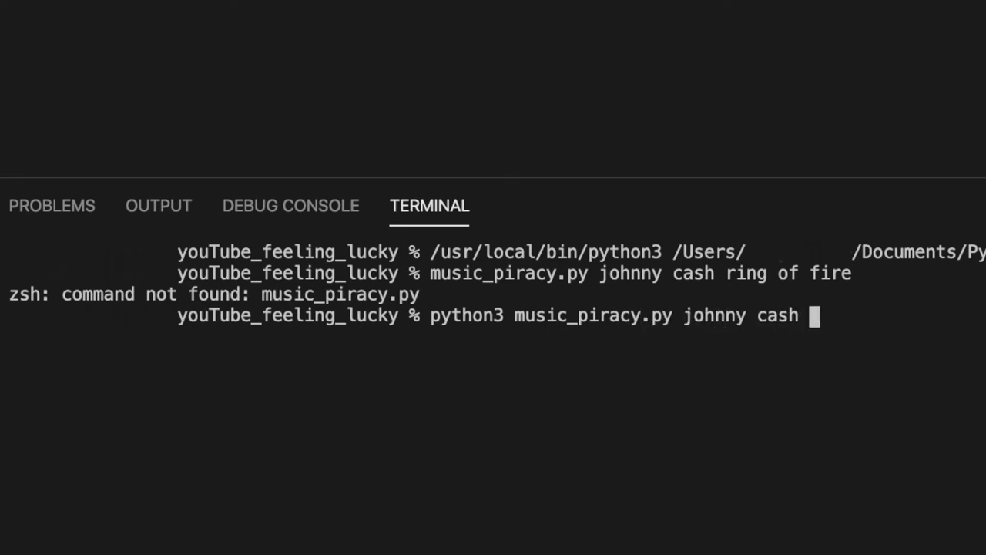
{"action": "type", "text": "ring of fire"}
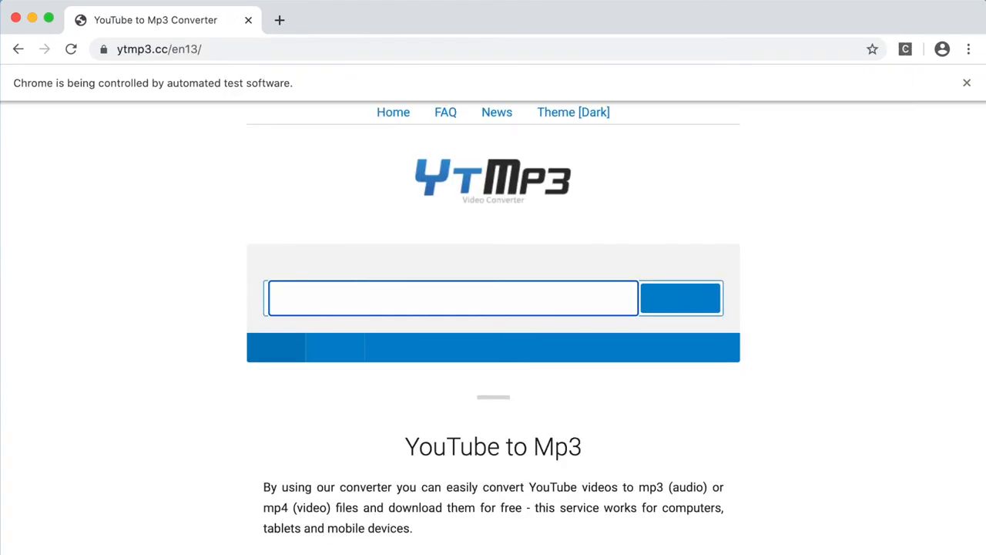
Step: Inspect the ytmp3.cc Convert button (input#submit) once the video link fills the URL box
{"action": "type", "text": "https://www.youtube.com/watch?v=mlBTg7q9oNc"}
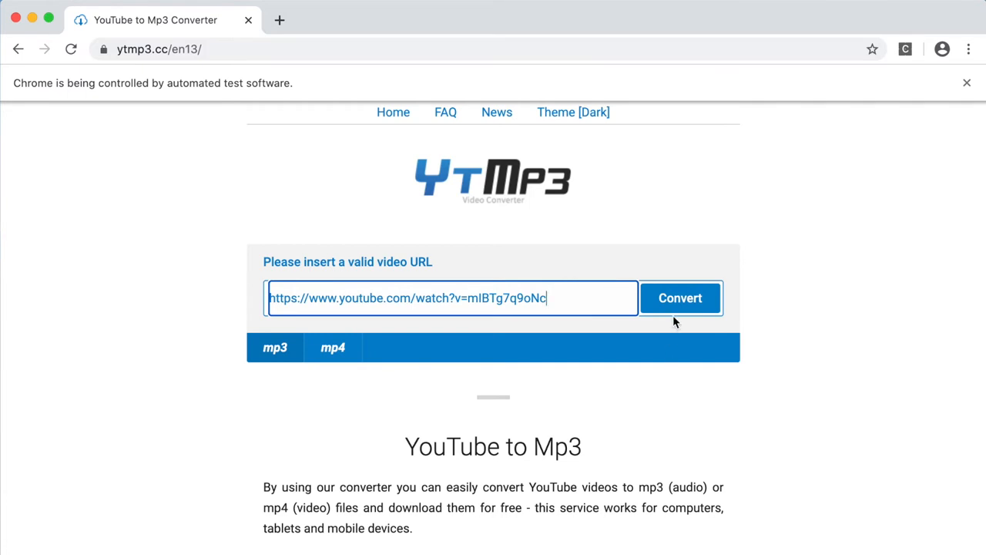
{"action": "right_click", "coordinate": [674, 322]}
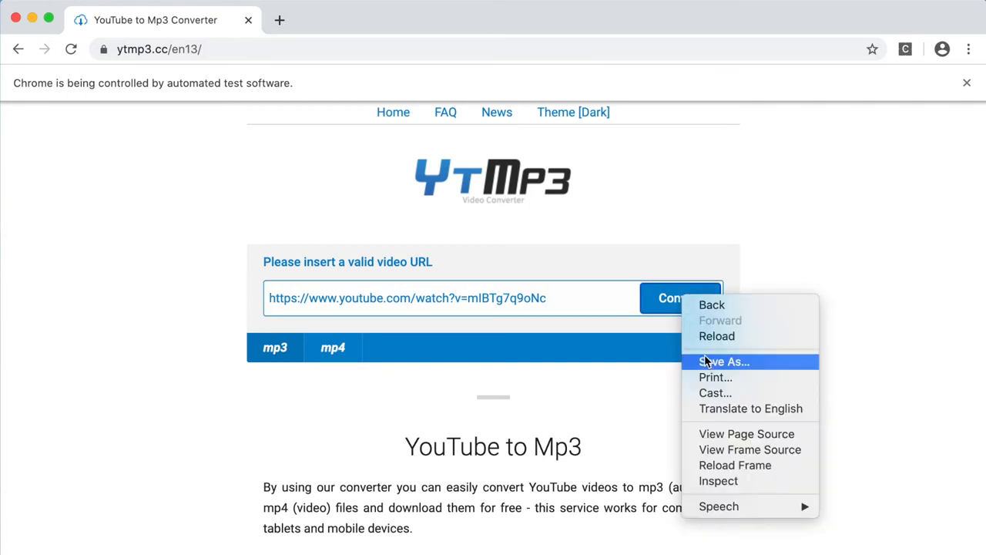
{"action": "left_click", "coordinate": [717, 480]}
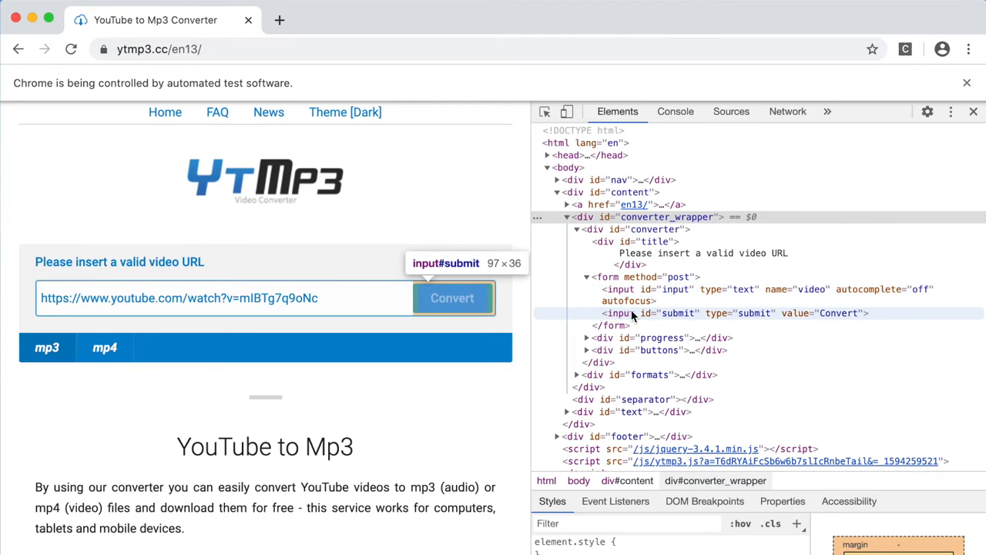
{"action": "mouse_move", "coordinate": [632, 315]}
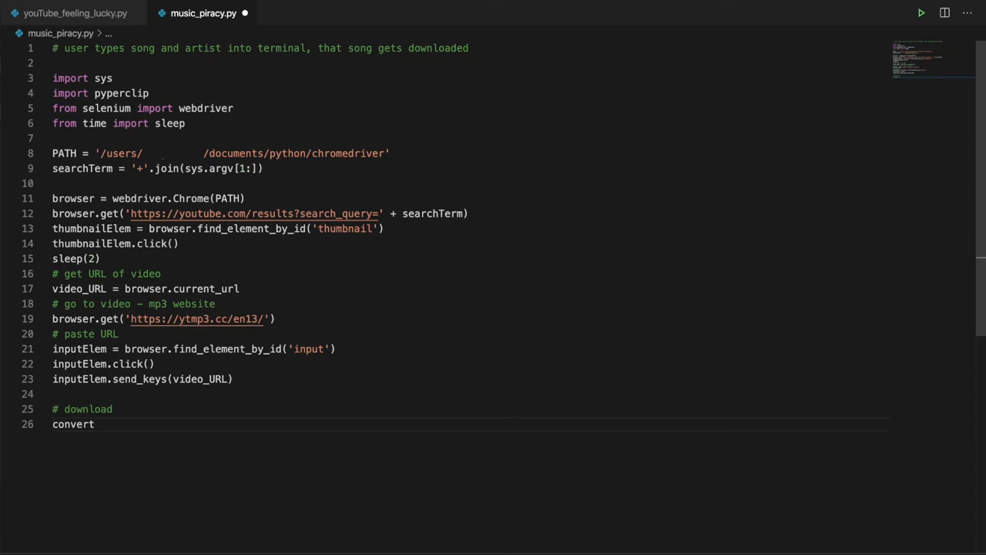
Step: Add convertElem = browser.find_element_by_id('submit') under '# download'
{"action": "type", "text": "Elem"}
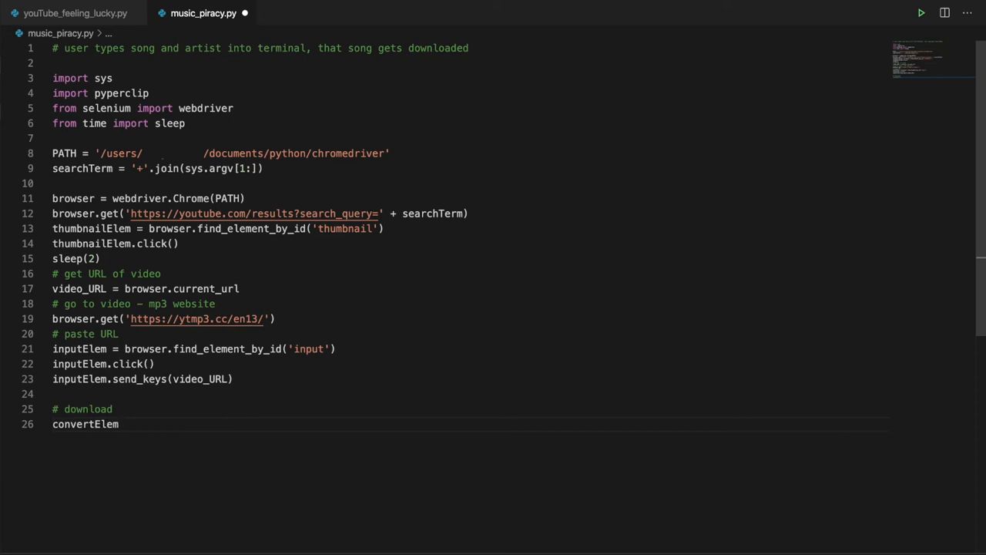
{"action": "type", "text": "= browser.find_element_by_id"}
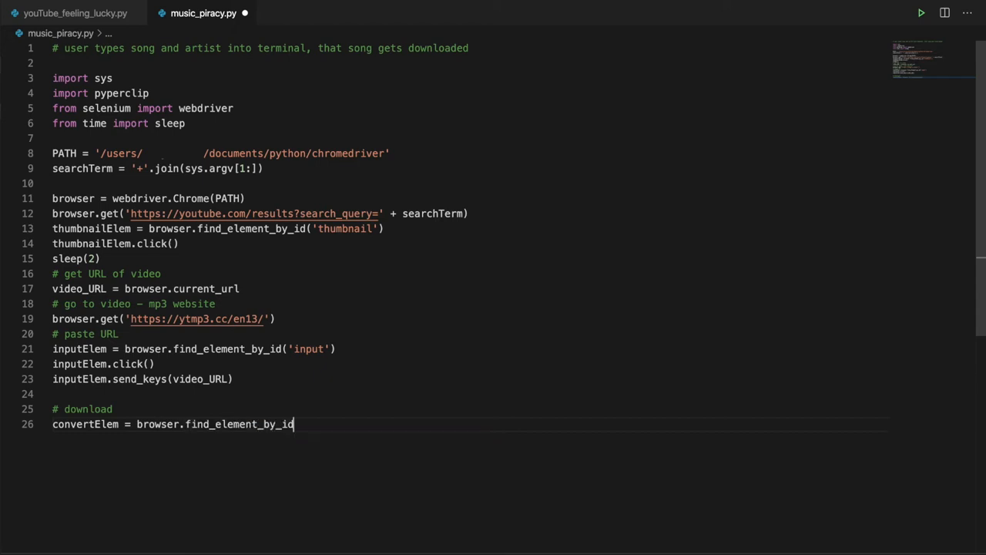
{"action": "type", "text": "('su')"}
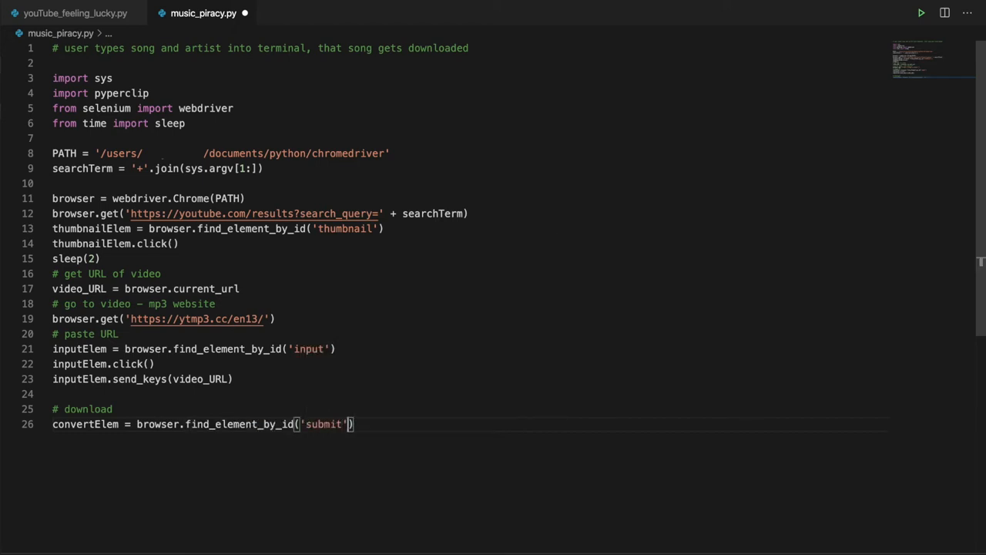
{"action": "type", "text": "convert"}
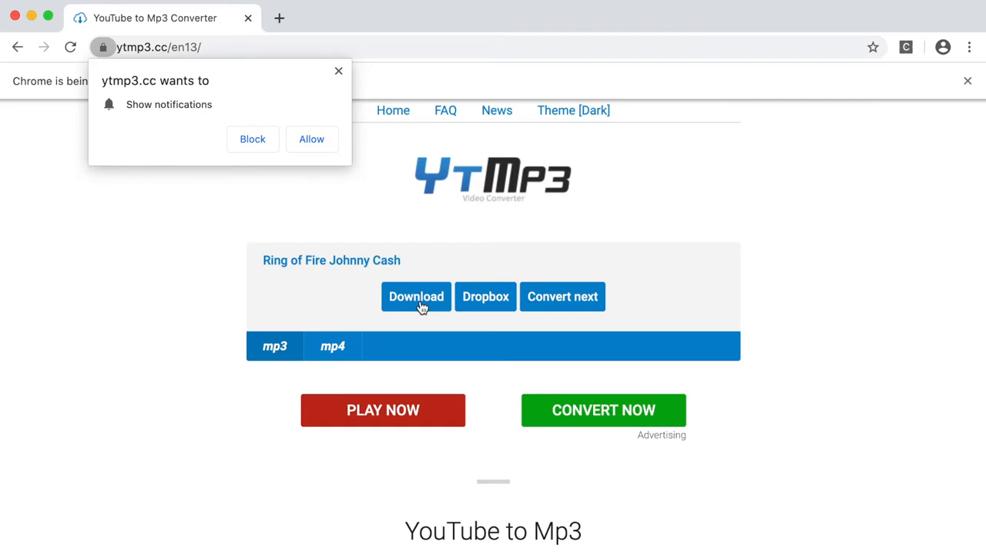
{"action": "mouse_move", "coordinate": [495, 260]}
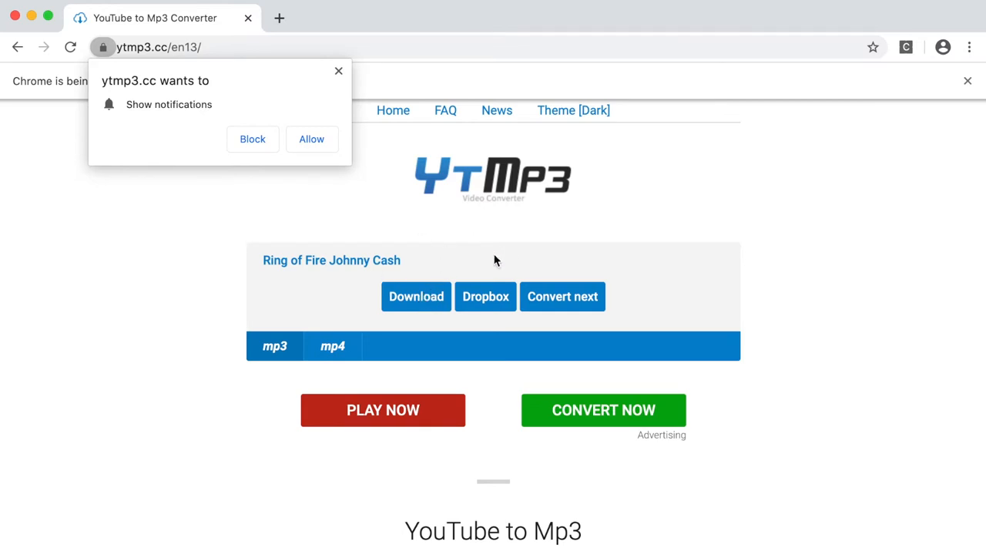
Step: Inspect the Download link and bring up copy options on its <a> element
{"action": "right_click", "coordinate": [416, 296]}
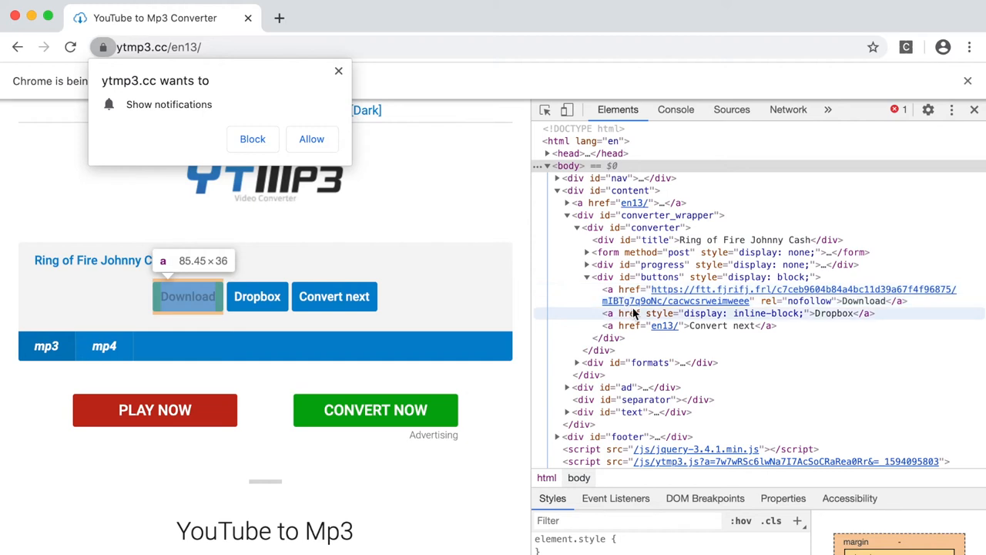
{"action": "mouse_move", "coordinate": [257, 296]}
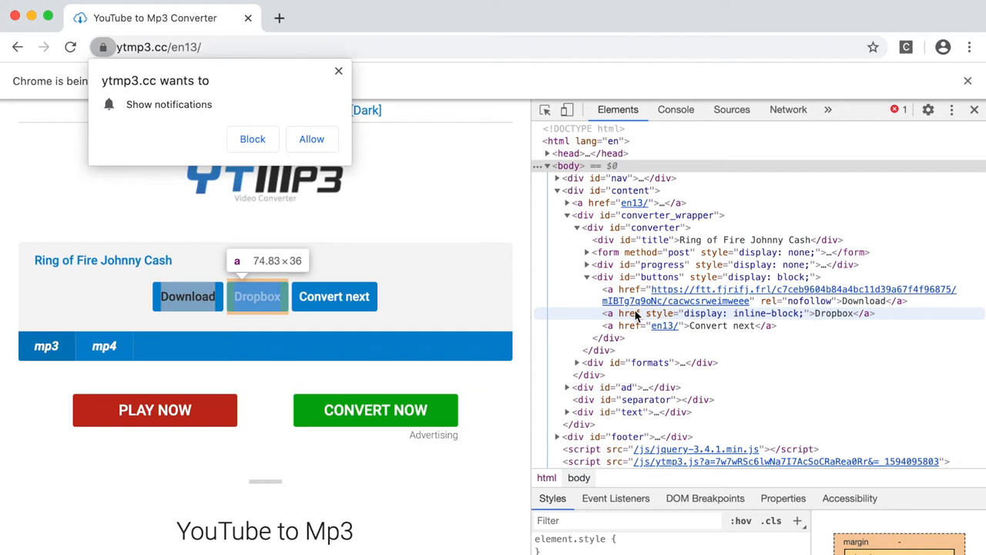
{"action": "mouse_move", "coordinate": [664, 325]}
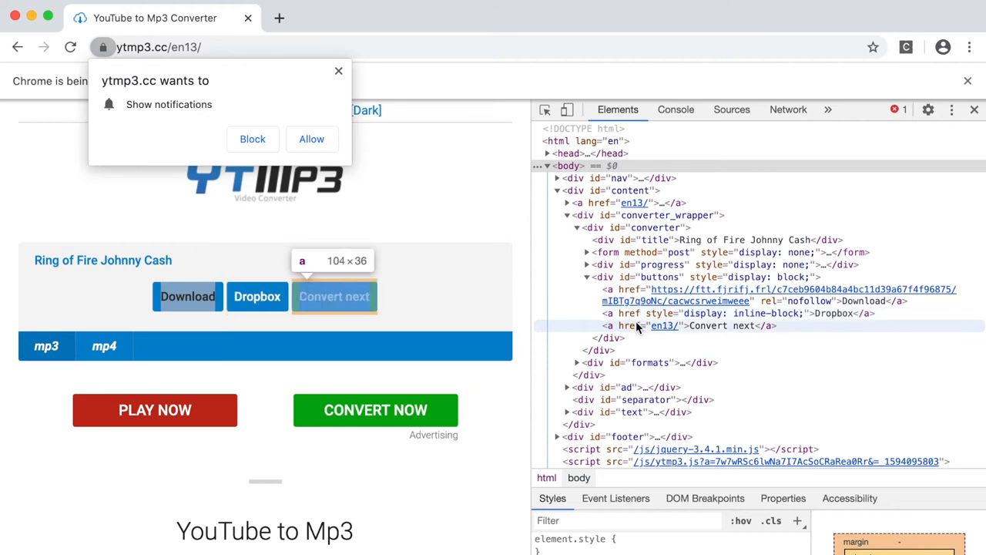
{"action": "mouse_move", "coordinate": [631, 313]}
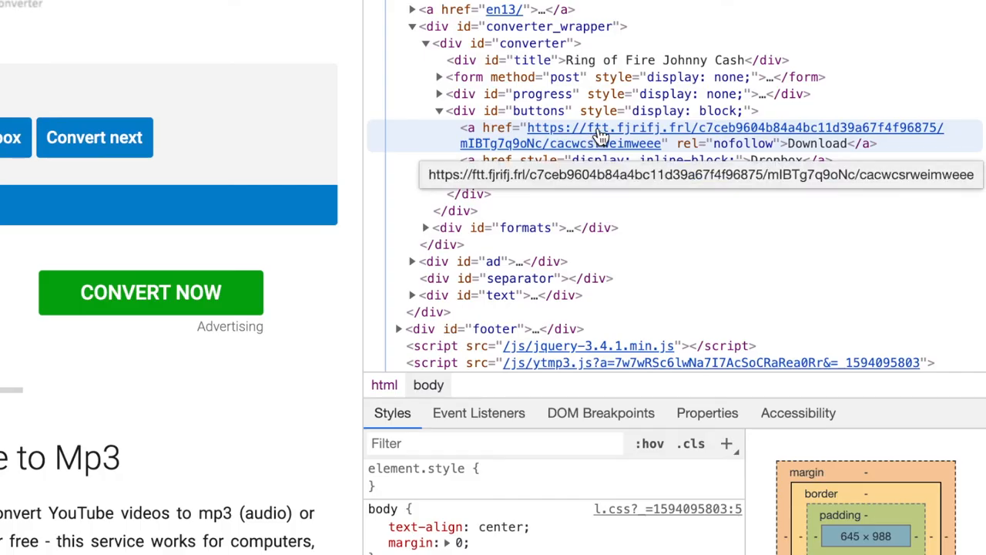
{"action": "right_click", "coordinate": [601, 135]}
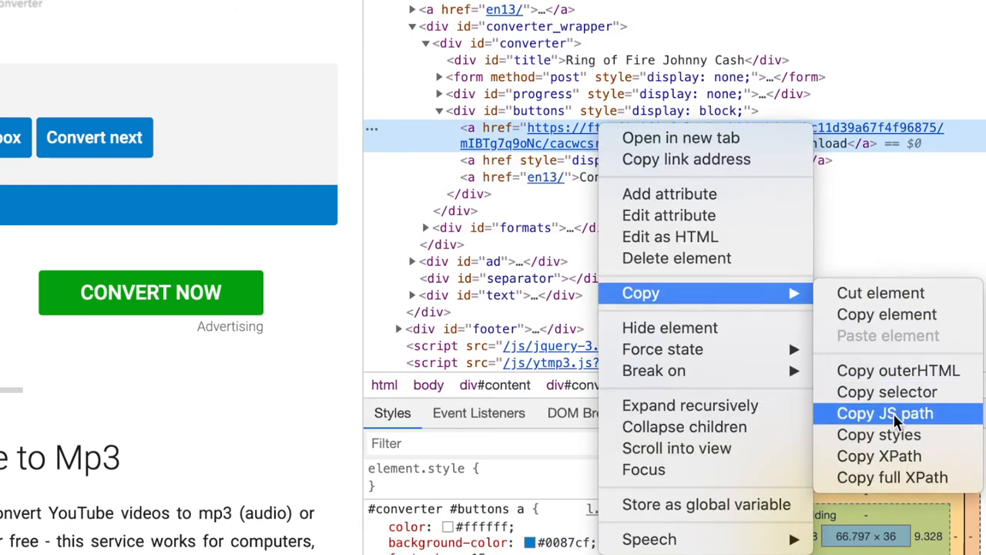
{"action": "mouse_move", "coordinate": [879, 456]}
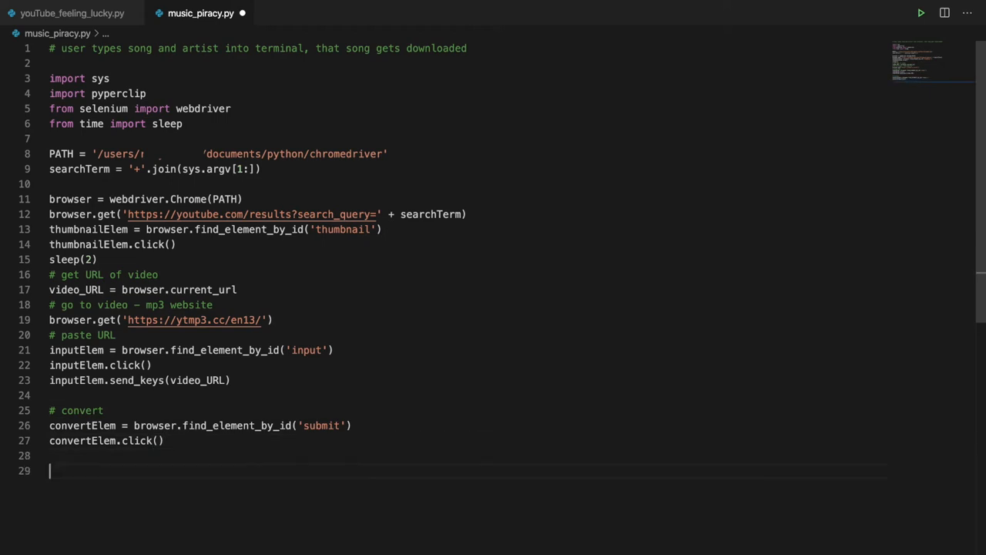
{"action": "type", "text": "# download"}
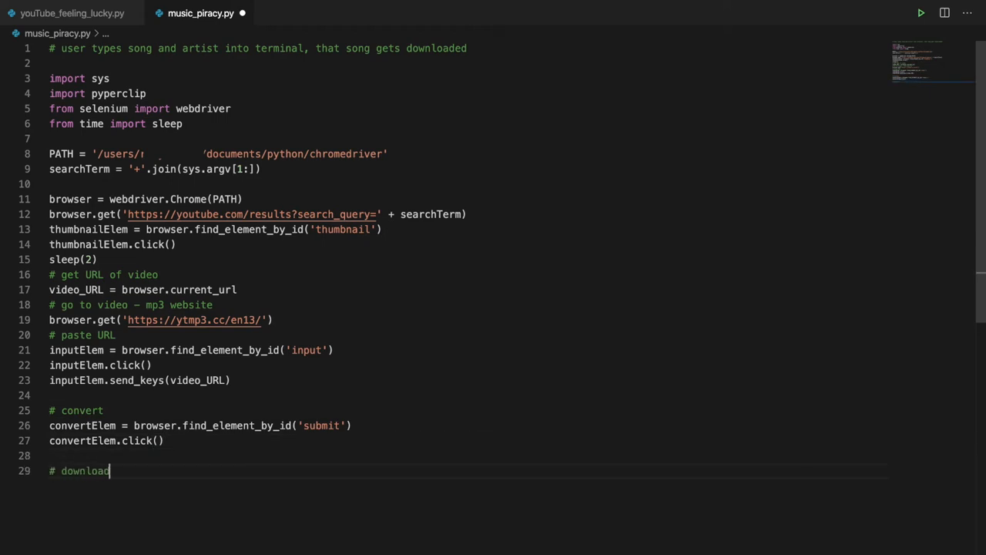
{"action": "type", "text": "download"}
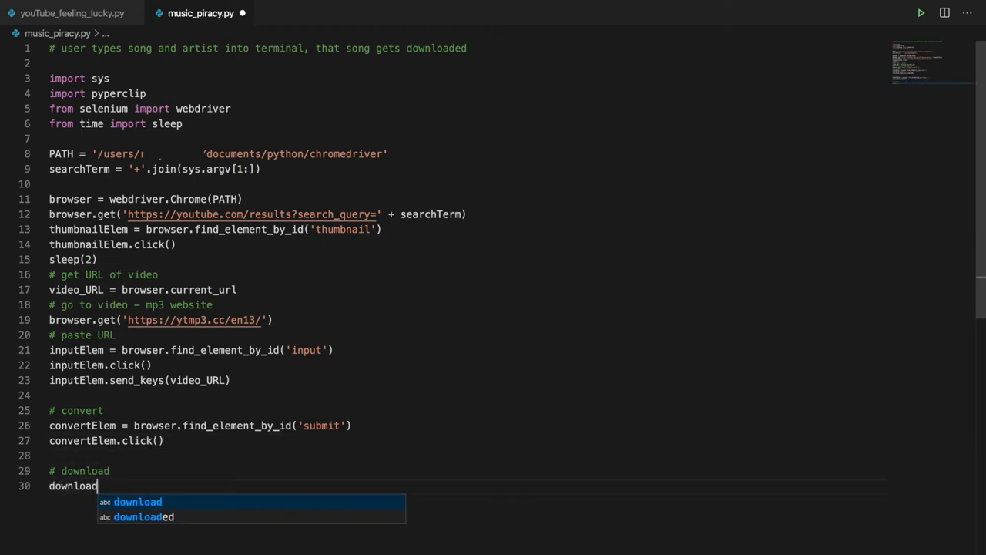
{"action": "type", "text": "Elem = bro"}
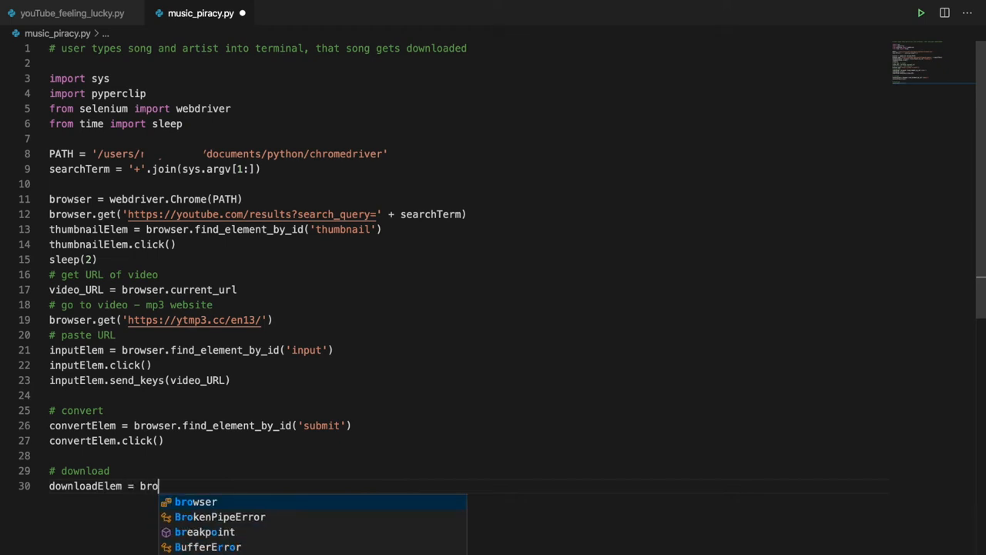
{"action": "type", "text": "browser.find_element_by_xpath("}
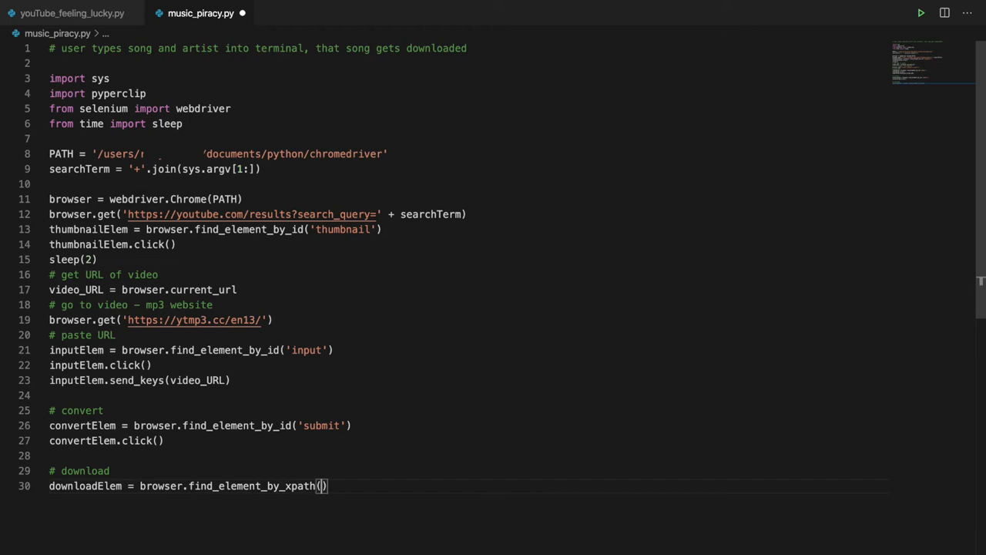
{"action": "type", "text": "'//*[@id=\"buttons\"]/a[1]'"}
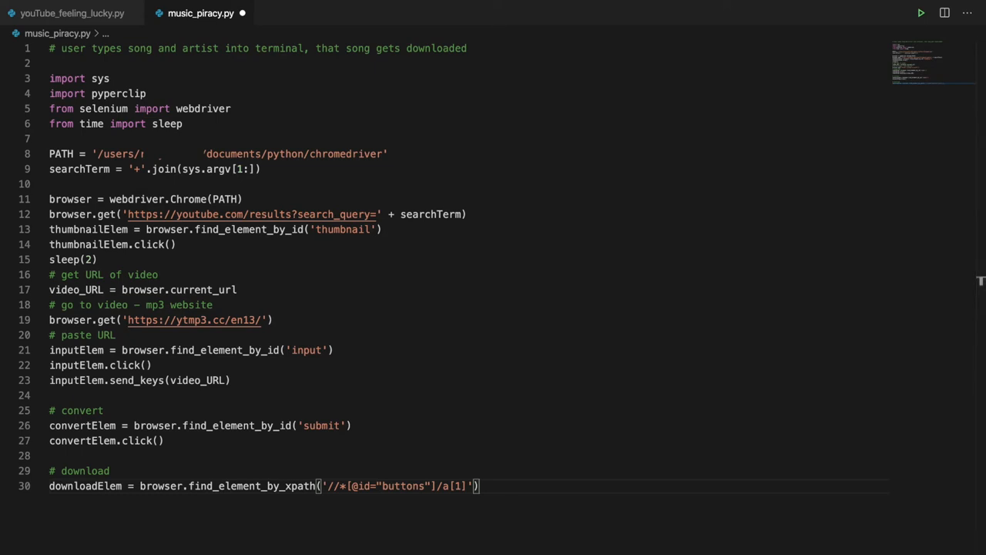
{"action": "type", "text": "downloadElem.click("}
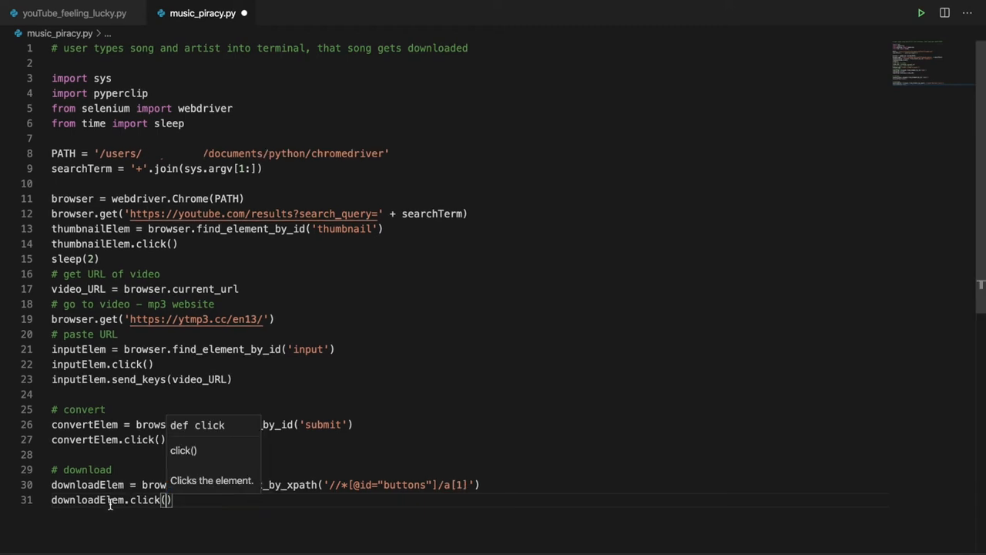
{"action": "type", "text": "sleep(10"}
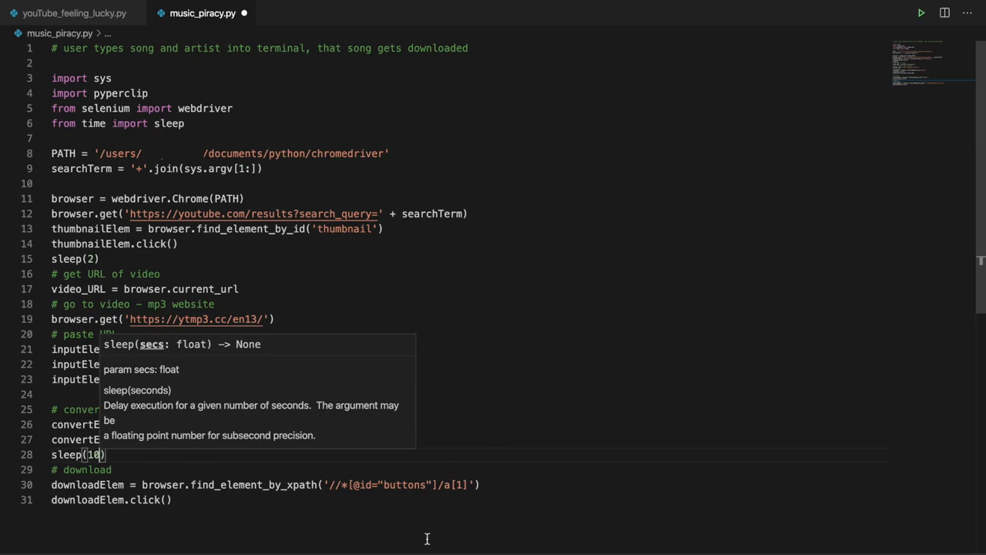
{"action": "left_click", "coordinate": [140, 13]}
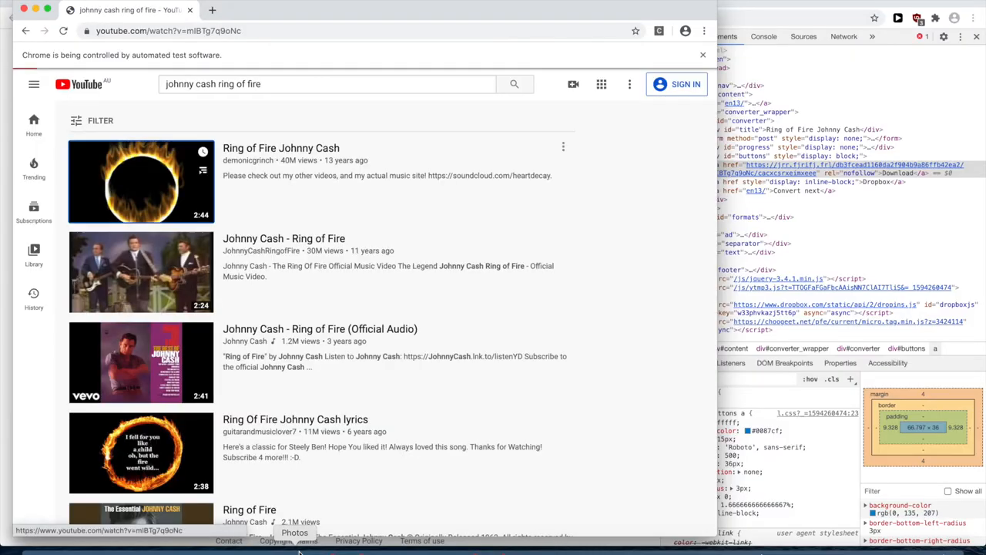
Step: Let the automated run reach ytmp3.cc and block the site's notification prompt
{"action": "left_click", "coordinate": [141, 181]}
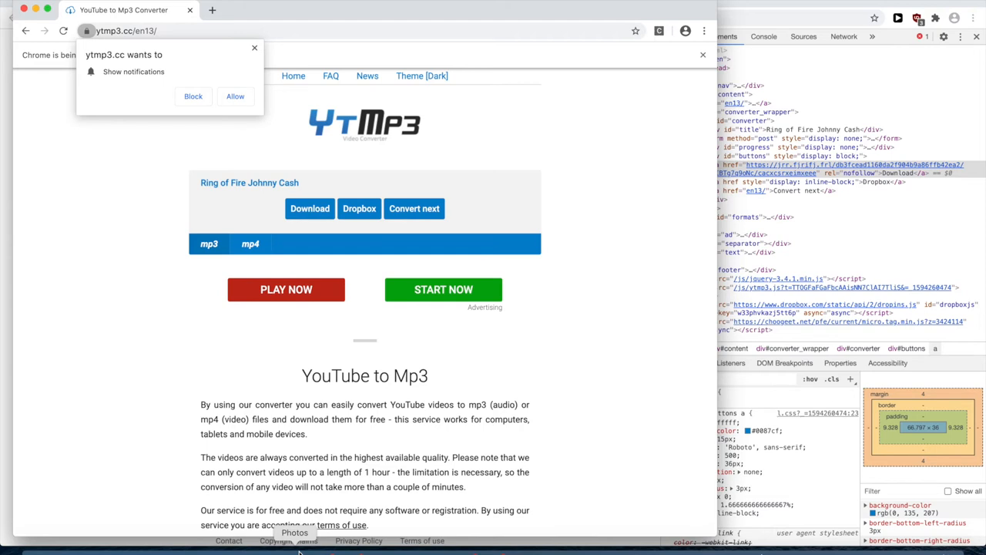
{"action": "left_click", "coordinate": [193, 95]}
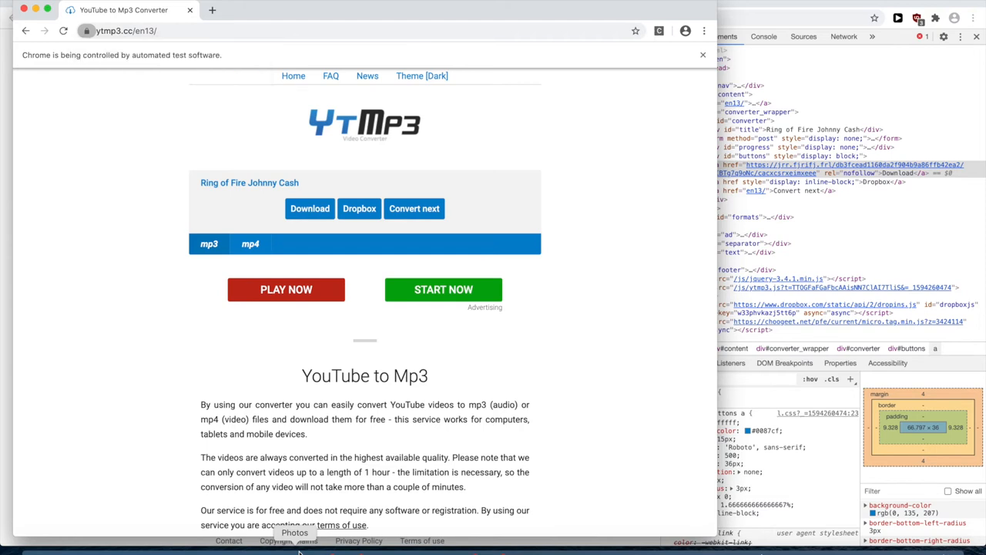
{"action": "left_click", "coordinate": [309, 208]}
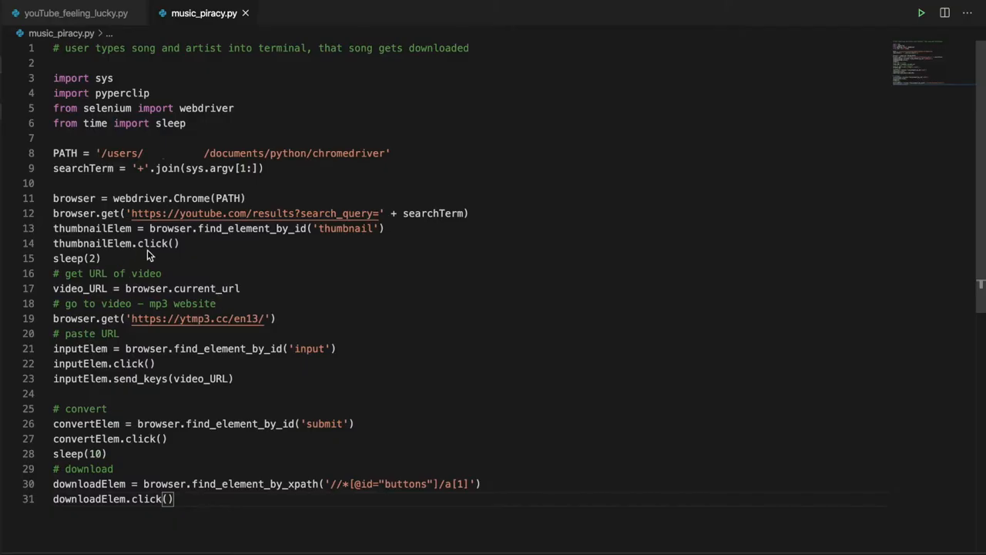
{"action": "mouse_move", "coordinate": [189, 280]}
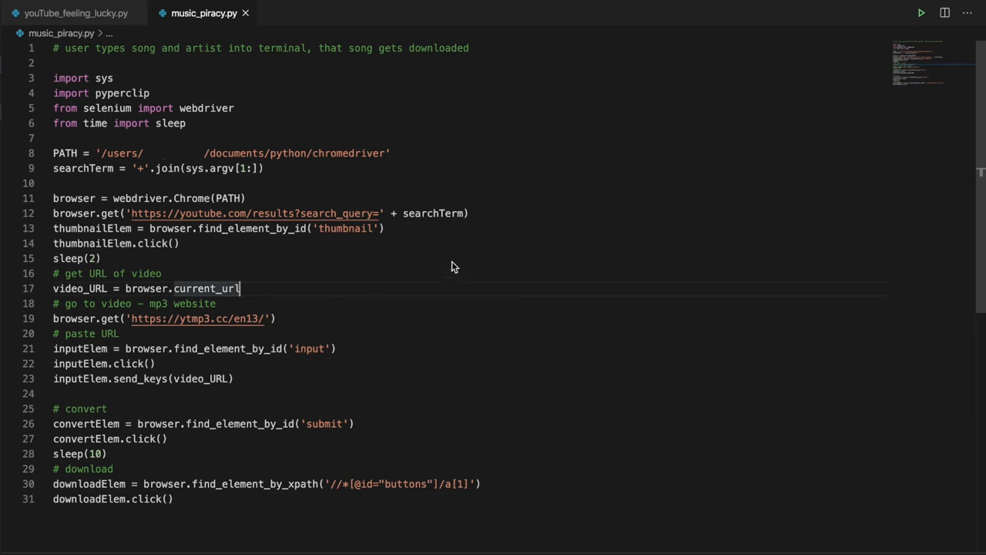
Step: Insert a blank line after video_URL = browser.current_url and begin a name assignment
{"action": "key", "text": "Enter"}
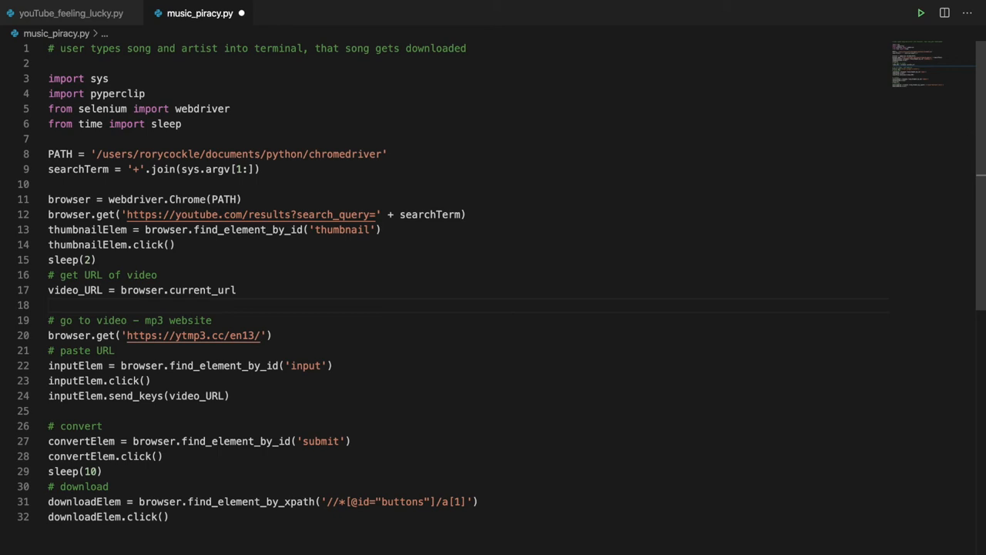
{"action": "type", "text": "name"}
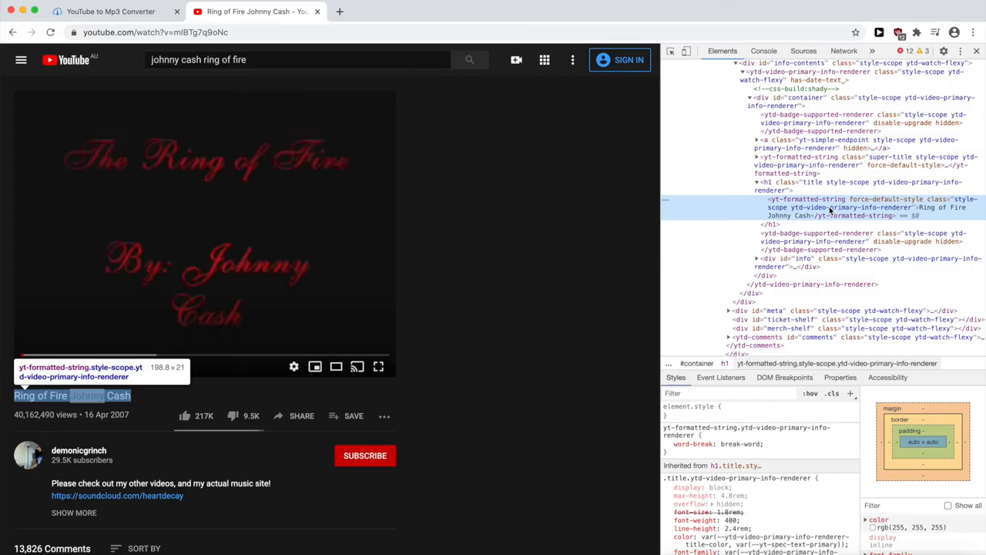
Step: Right-click the Ring of Fire video title to inspect its element
{"action": "right_click", "coordinate": [832, 208]}
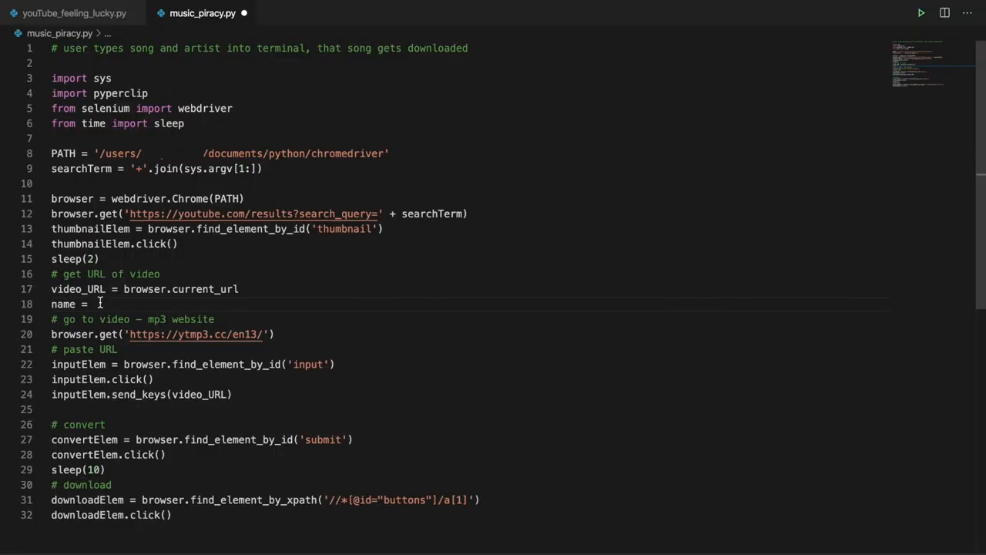
{"action": "type", "text": "titleElem"}
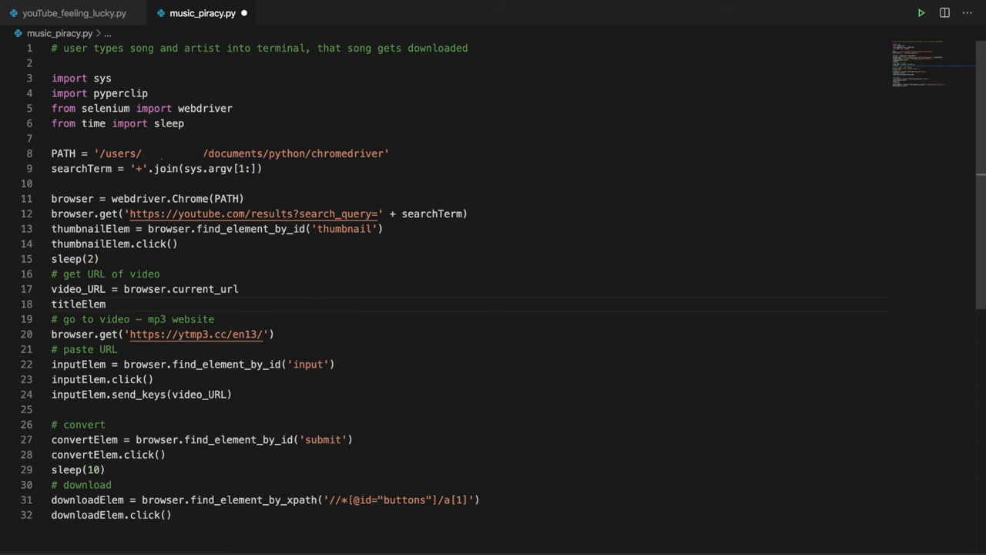
{"action": "type", "text": "b"}
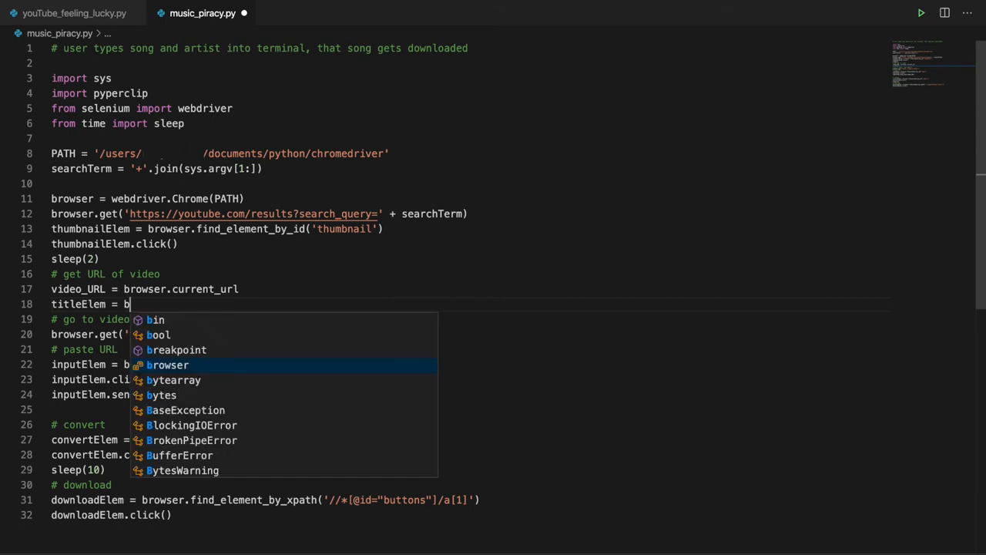
{"action": "type", "text": "browser.find_element_by_xpath('//*[@id=\"container\"]/h1/yt-formatted-string"}
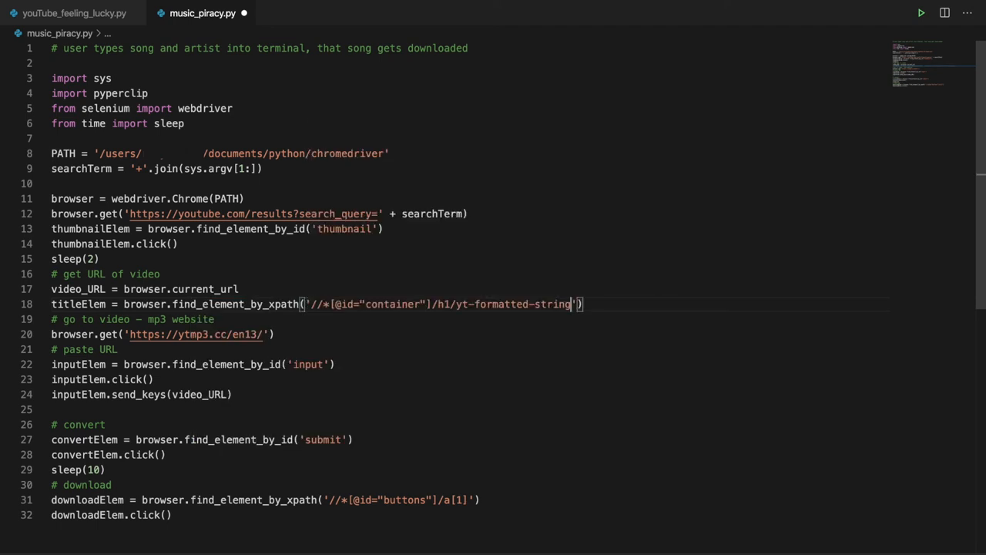
{"action": "type", "text": "name"}
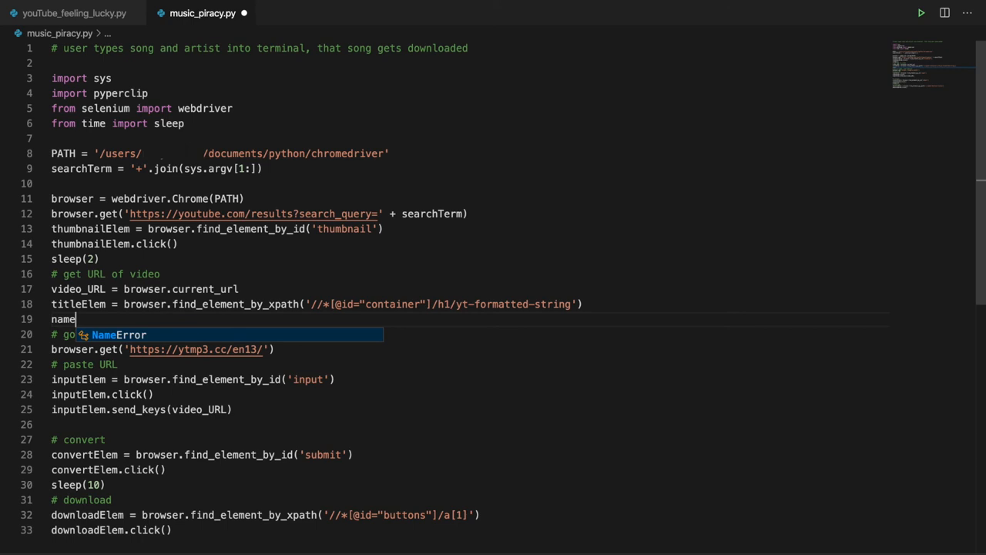
{"action": "type", "text": "= titleElem."}
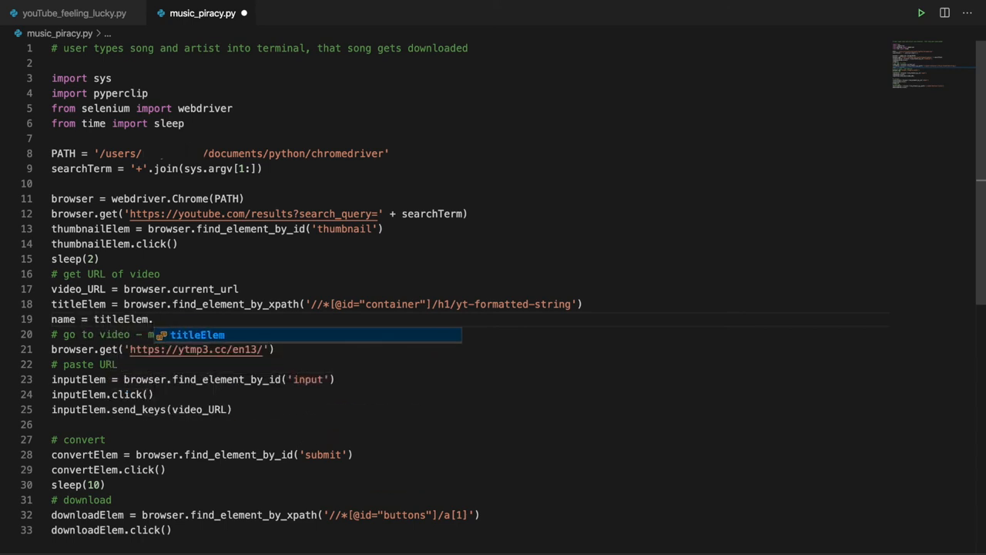
{"action": "type", "text": "text"}
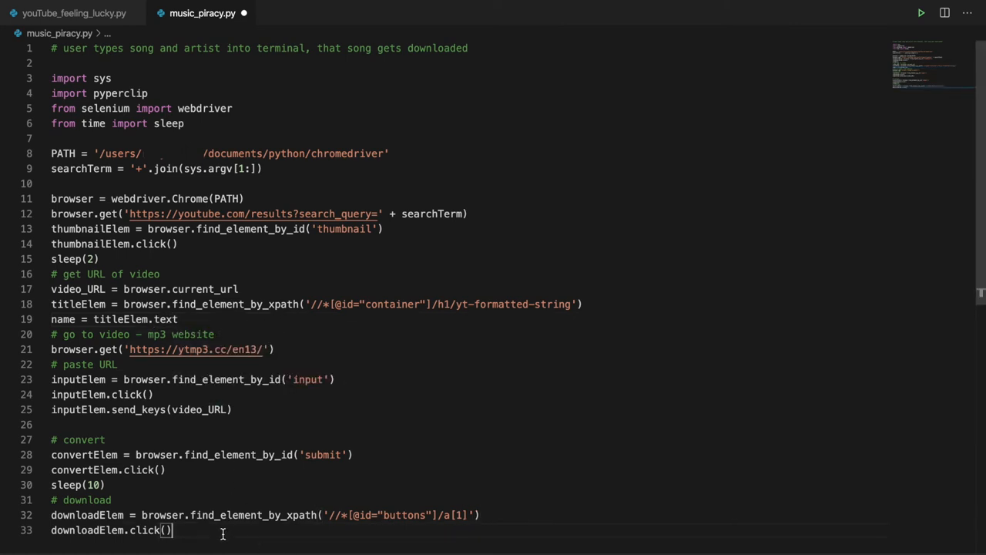
{"action": "mouse_move", "coordinate": [299, 526]}
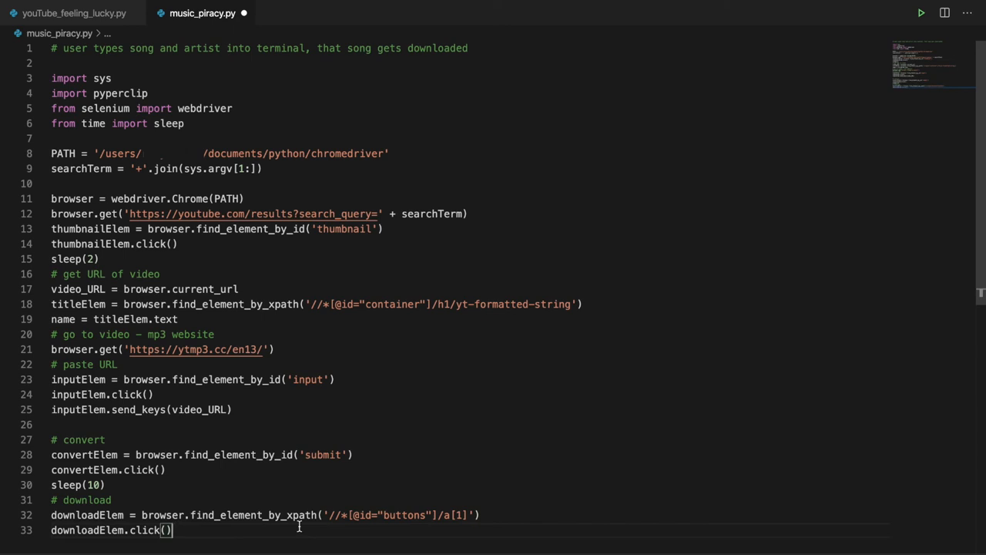
{"action": "key", "text": "enter"}
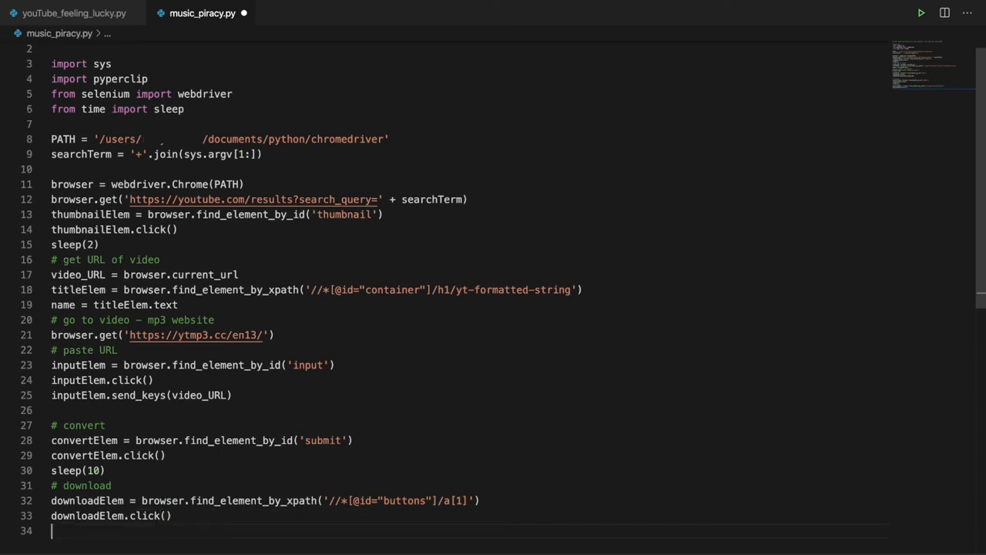
Step: Add '# move file' with shutil.move sending name + '.mp3' from downloads to desktop/music
{"action": "type", "text": "# move"}
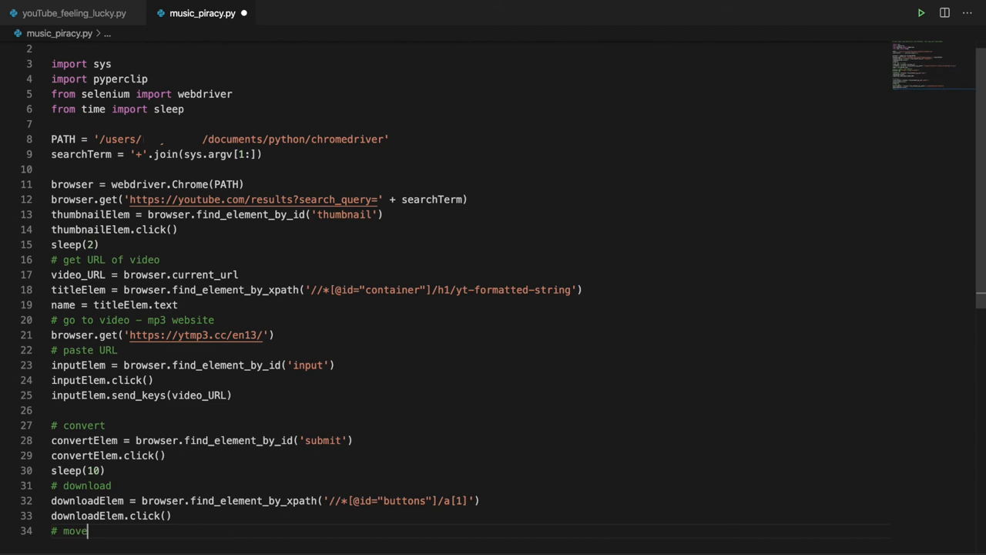
{"action": "type", "text": "file"}
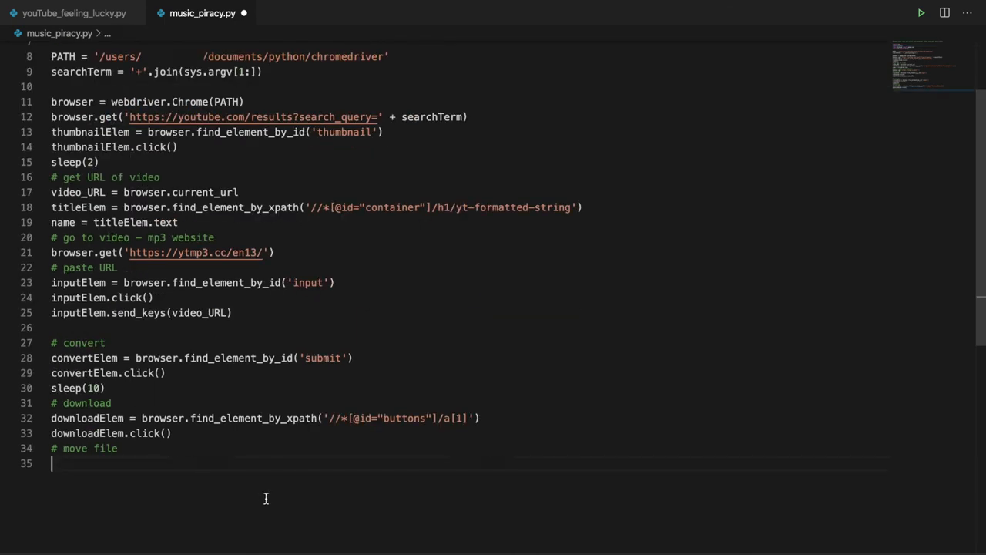
{"action": "type", "text": "shutil."}
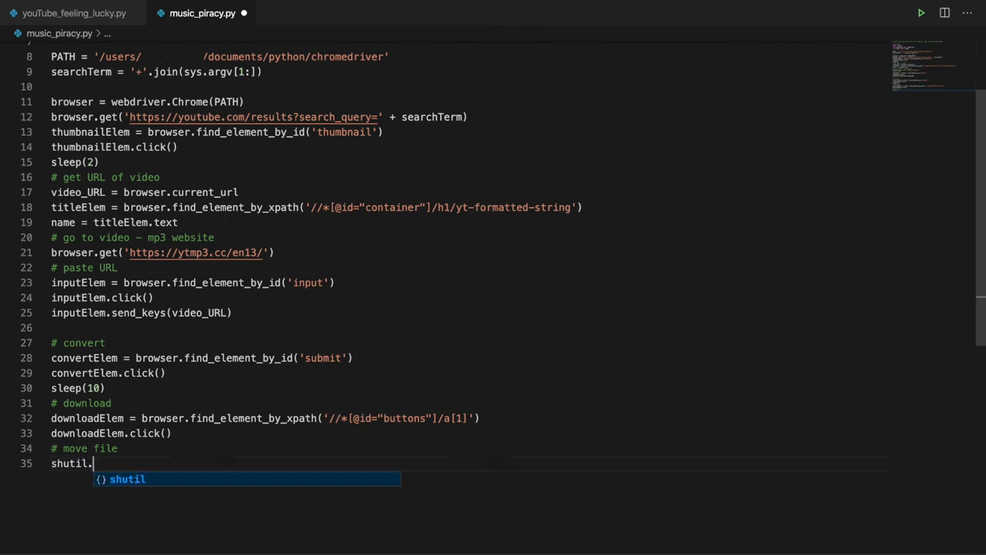
{"action": "type", "text": "move("}
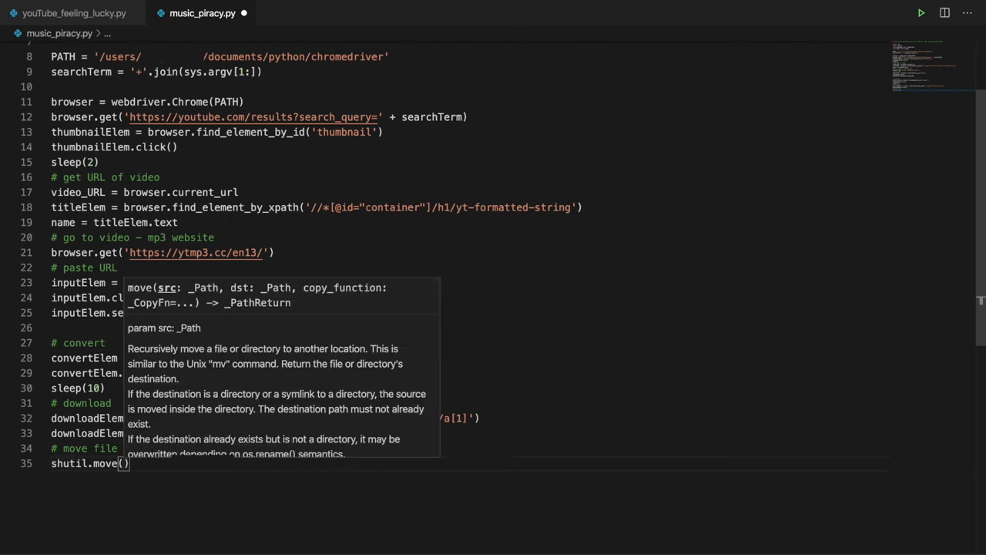
{"action": "type", "text": "'/users/"}
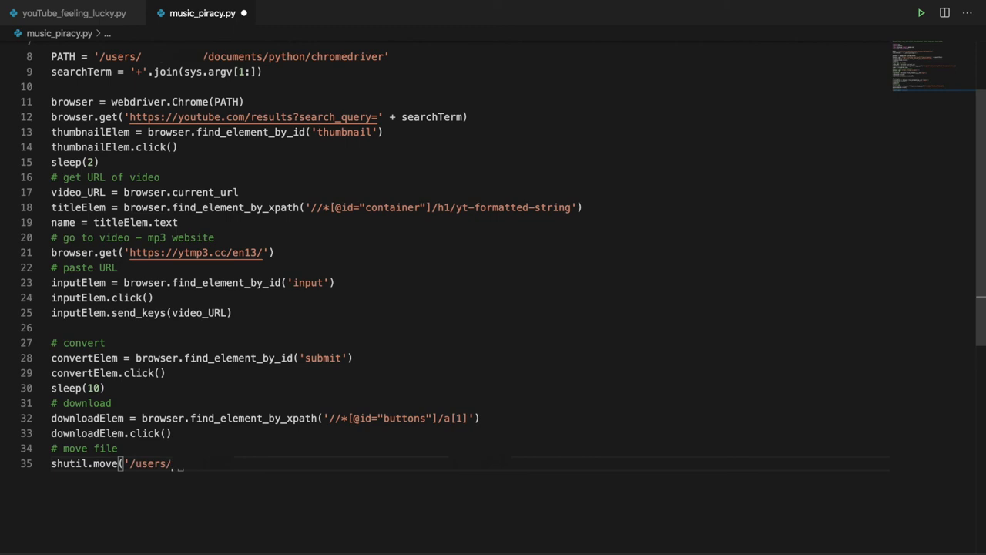
{"action": "type", "text": "/download')"}
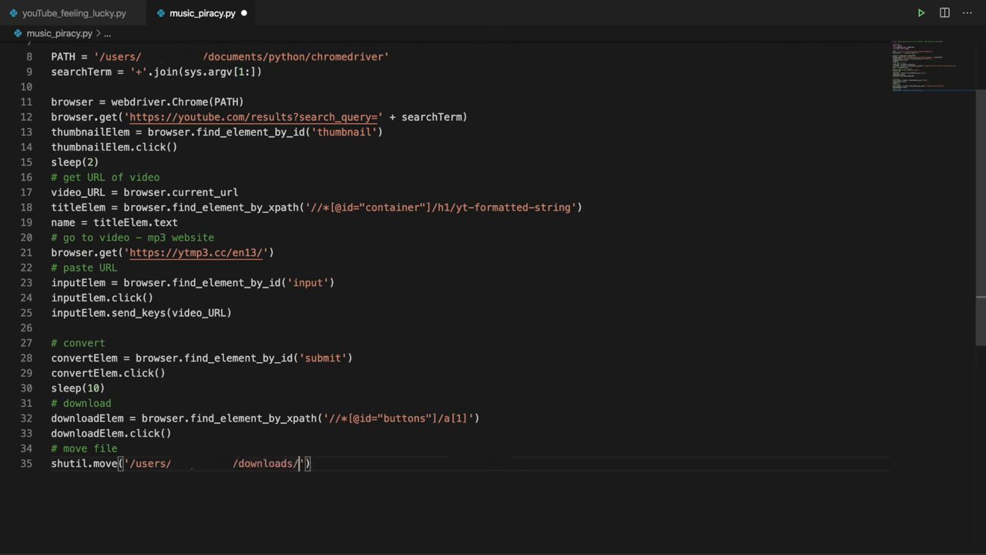
{"action": "type", "text": "+name +'.mp3', '/user"}
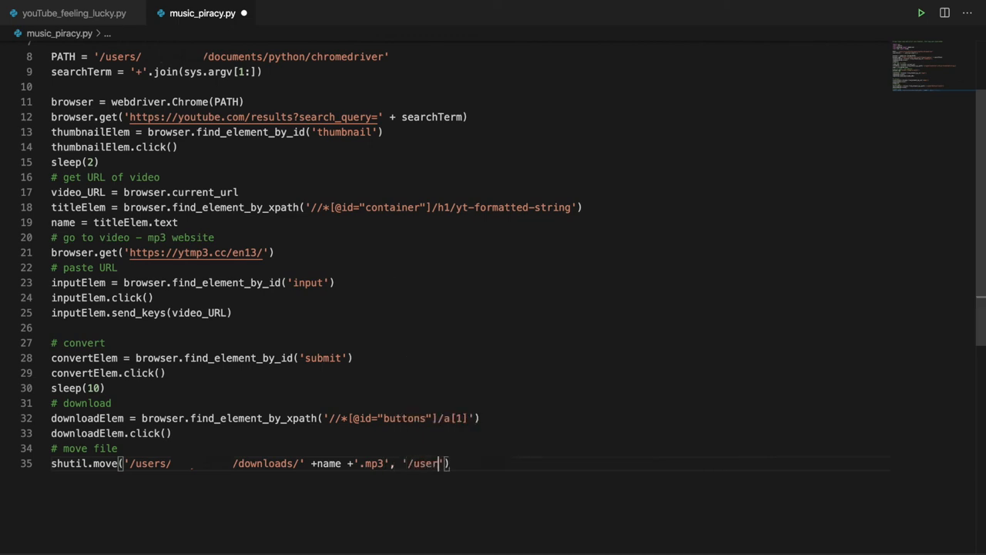
{"action": "type", "text": "/desktop/"}
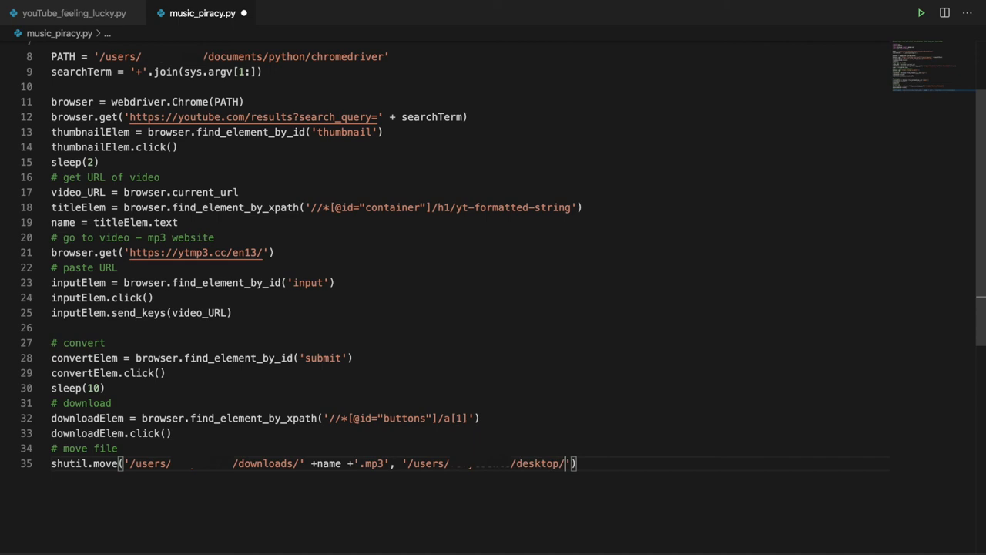
{"action": "type", "text": "music"}
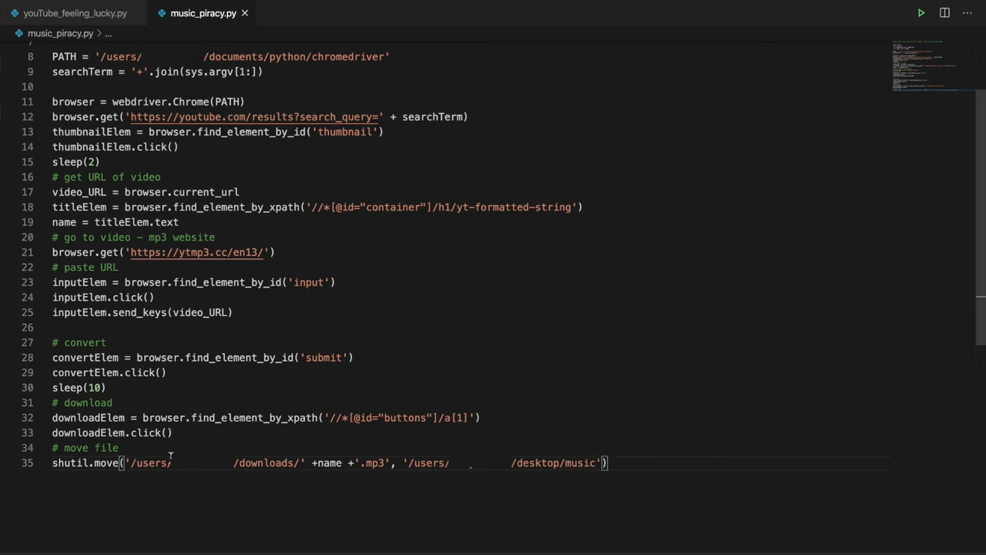
{"action": "key", "text": "enter"}
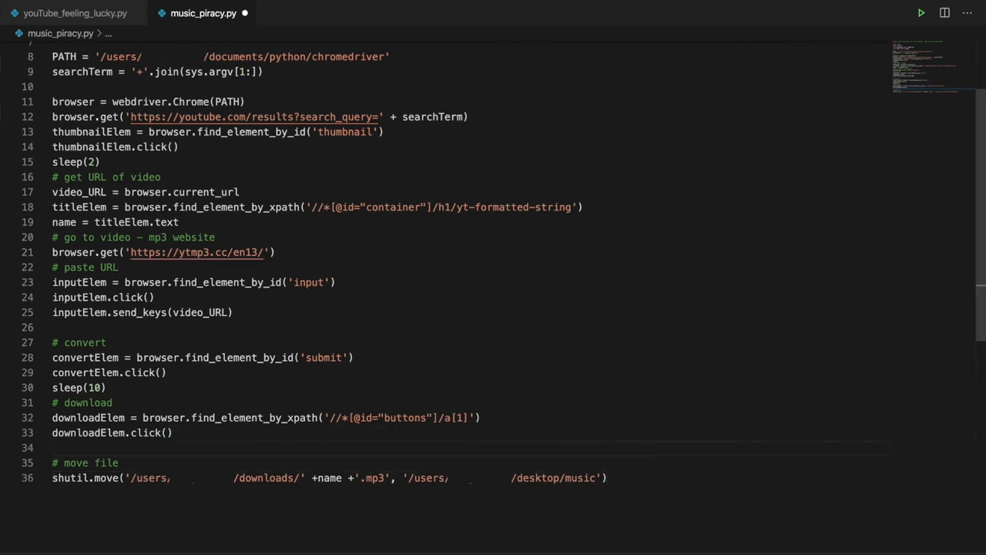
{"action": "type", "text": "sleep()"}
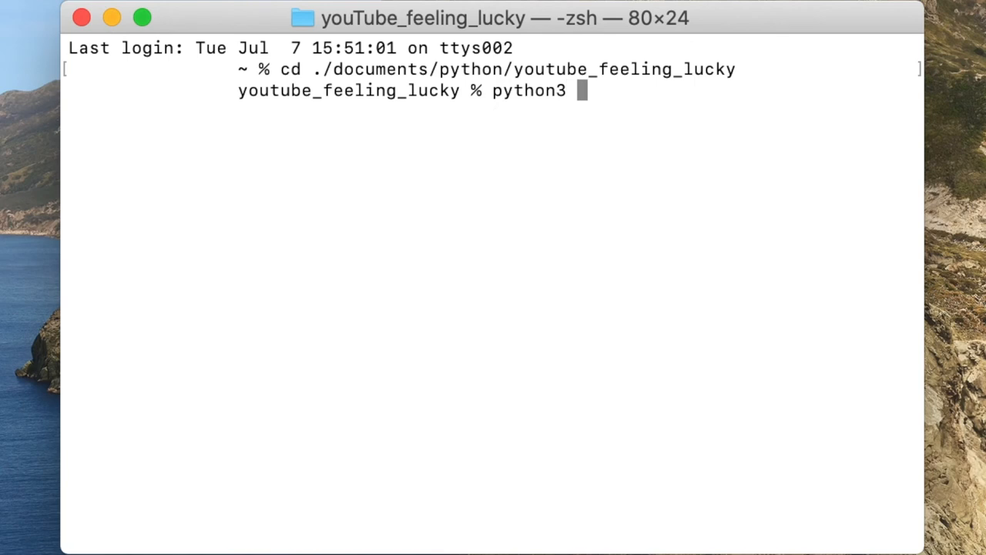
Step: Run python3 music_piracy.py with the search terms 'johnny cash ring of fire'
{"action": "type", "text": "music_pir"}
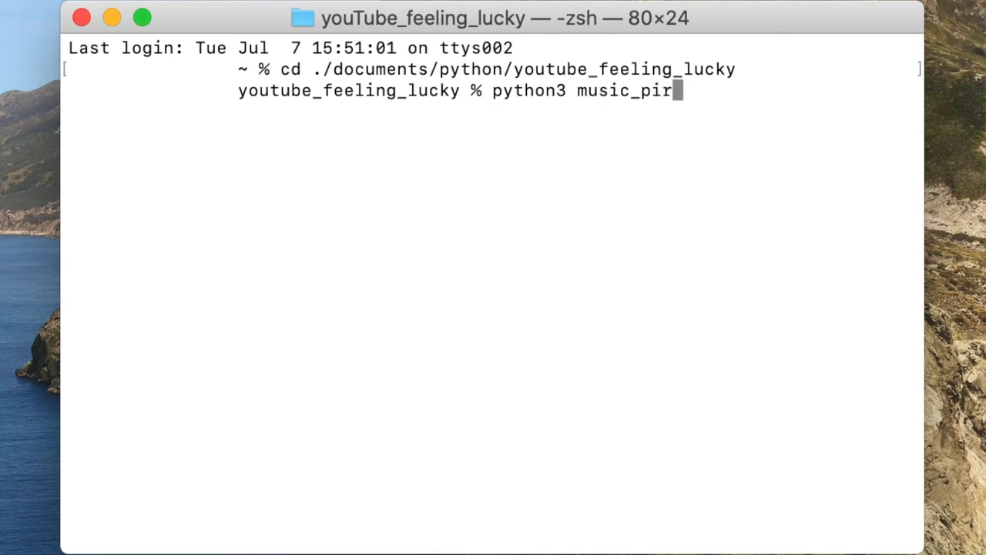
{"action": "type", "text": "acy.py"}
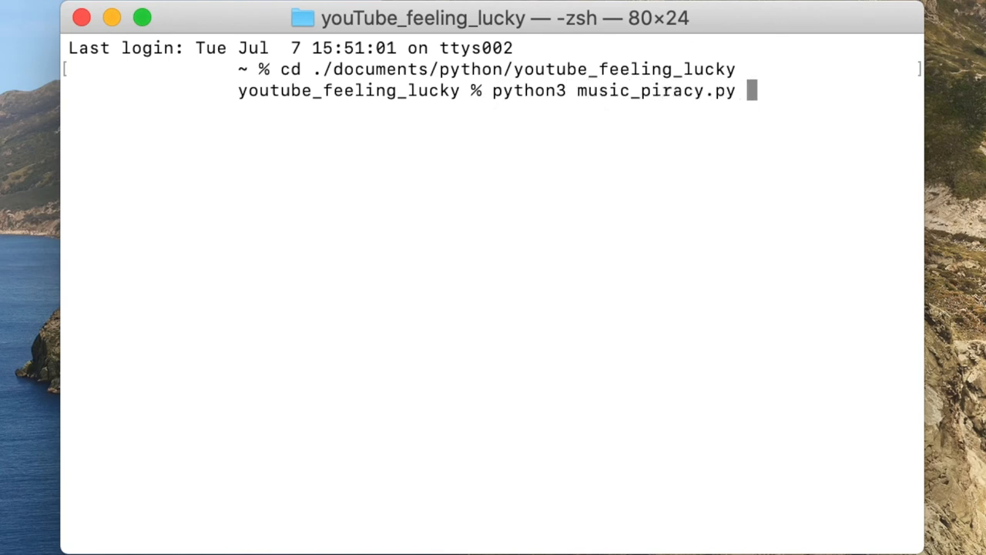
{"action": "type", "text": "johnny cash ring"}
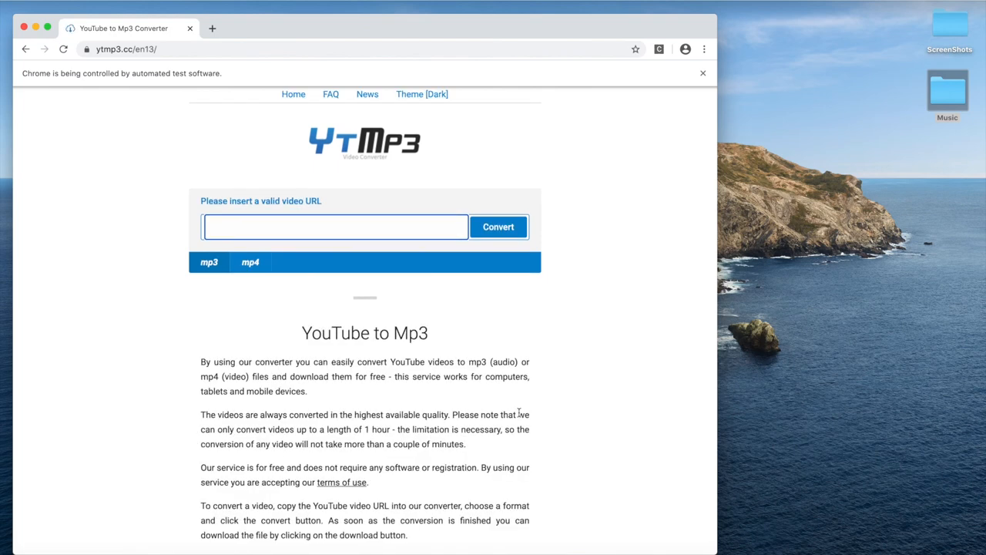
Step: Convert the Ring of Fire YouTube link (watch?v=mlBTg7q9oNc) on ytmp3.cc and download the mp3
{"action": "type", "text": "https://www.youtube.com/watch?v=mlBTg7q9oNc"}
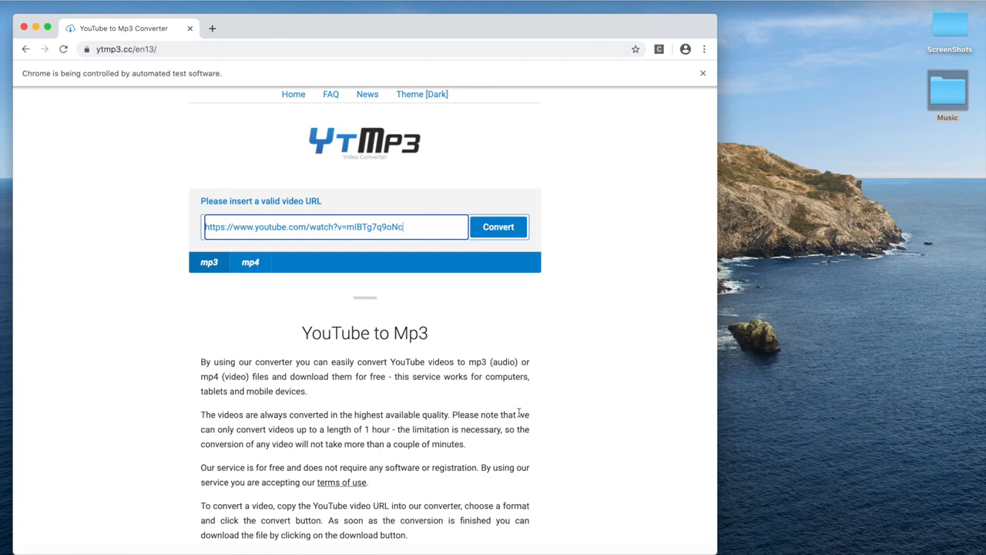
{"action": "left_click", "coordinate": [497, 227]}
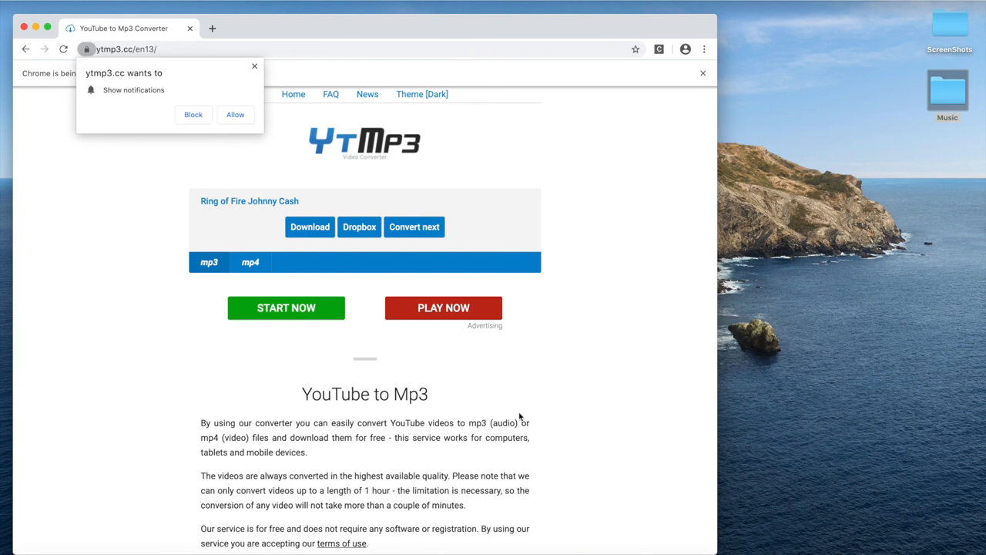
{"action": "left_click", "coordinate": [309, 226]}
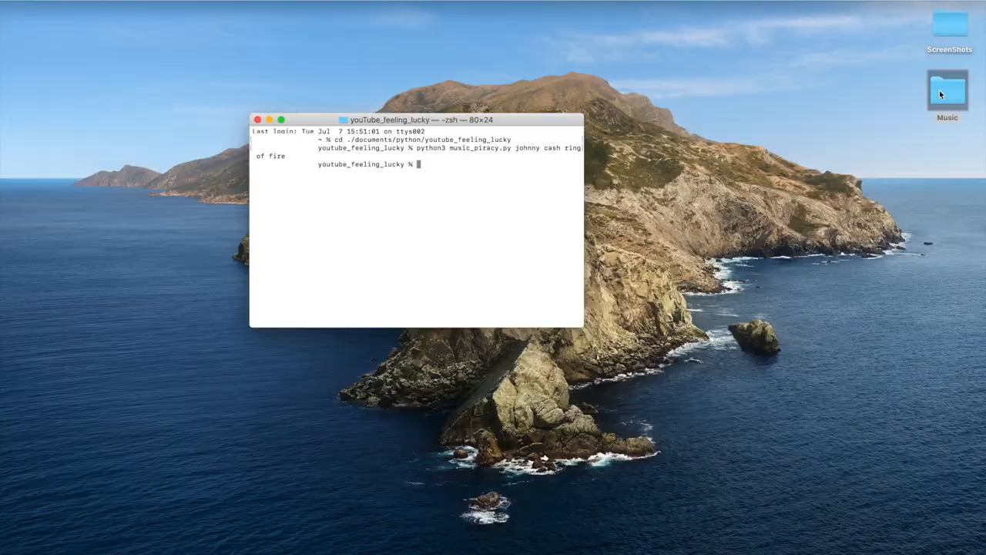
Step: Open the desktop Music folder and select Ring of Fire Johnny Cash.mp3
{"action": "double_click", "coordinate": [947, 89]}
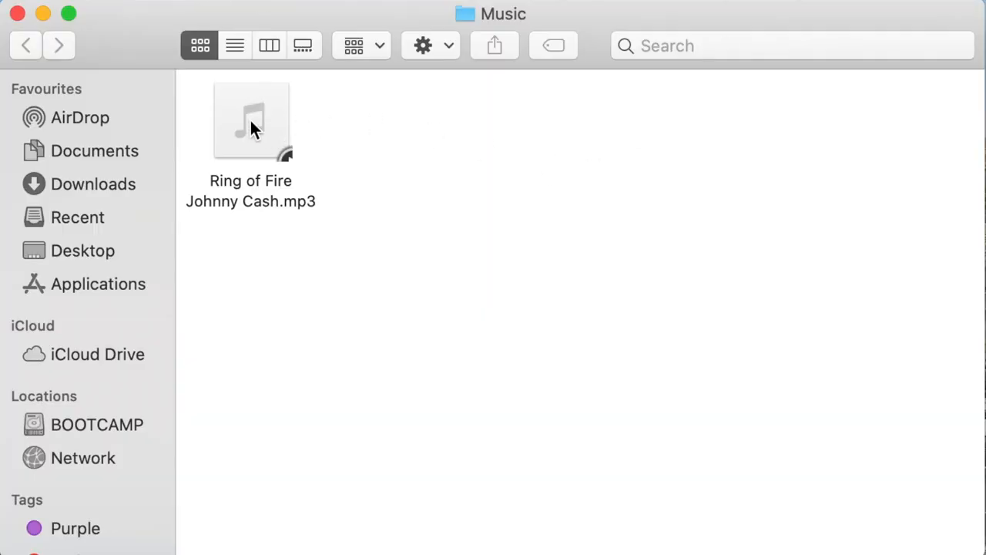
{"action": "left_click", "coordinate": [250, 119]}
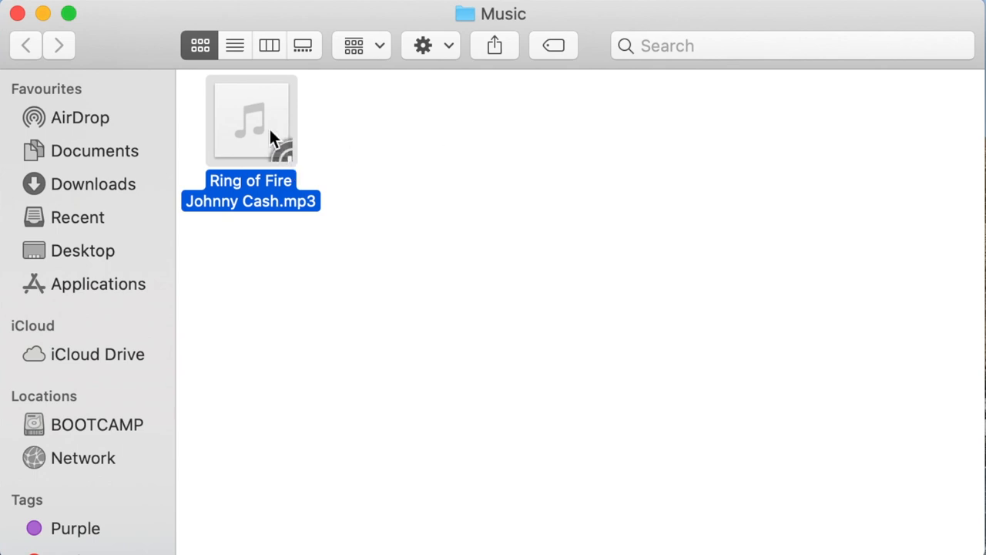
{"action": "mouse_move", "coordinate": [378, 135]}
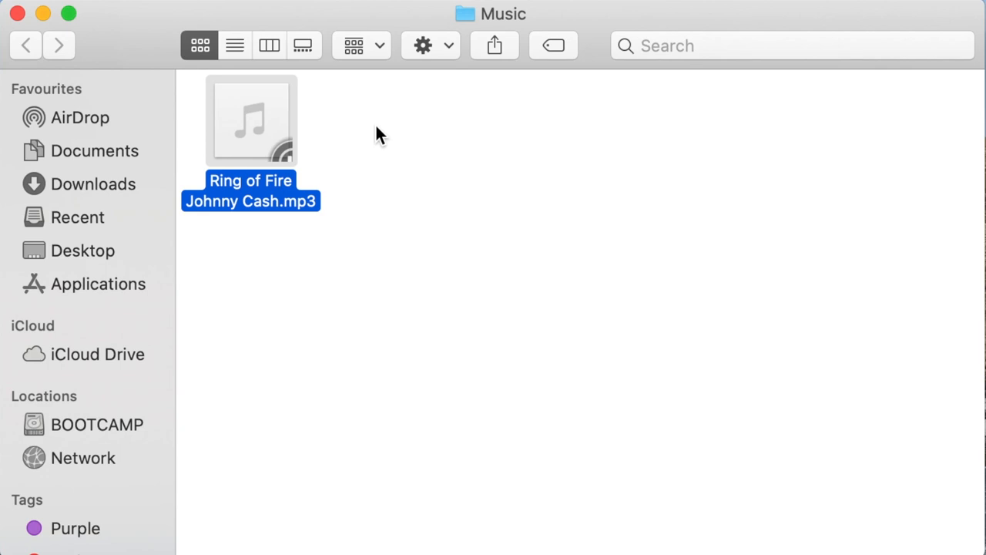